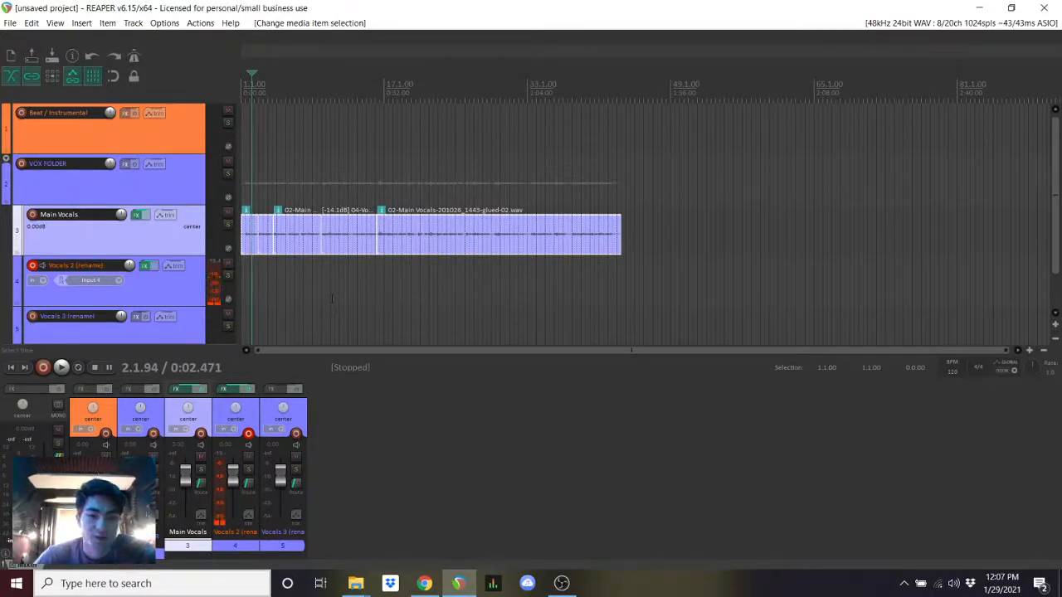
- Remove the glued vocal items from the Main Vocals lane and select the track
right_click(431, 232)
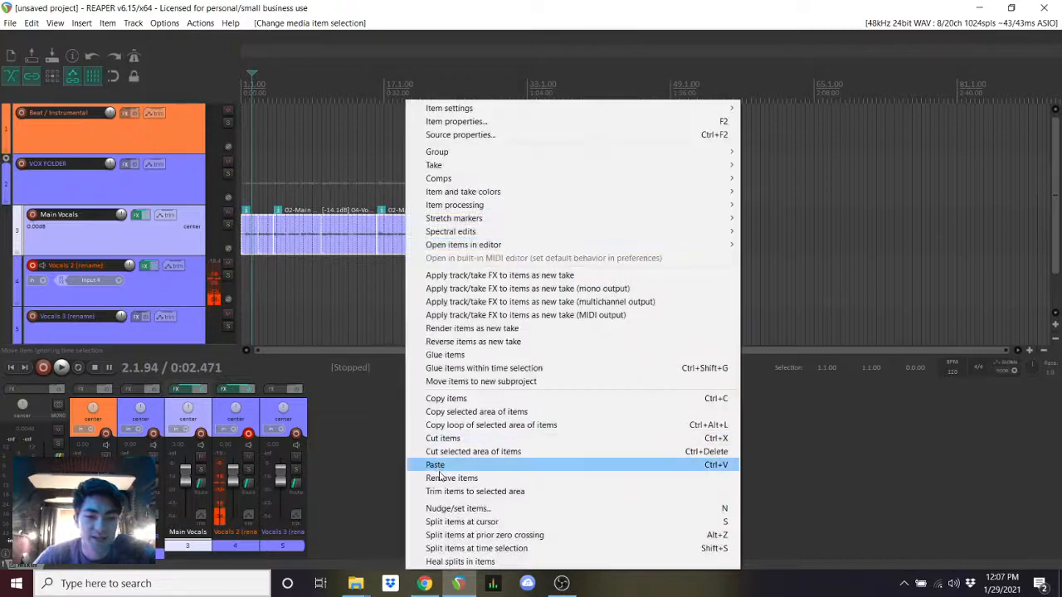
mouse_move(452, 478)
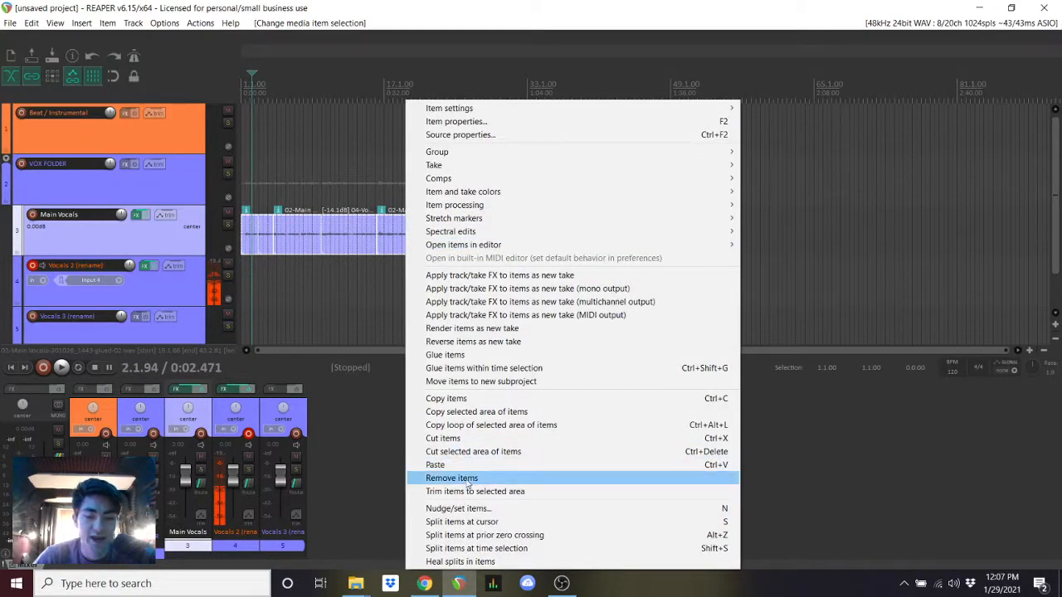
click(451, 478)
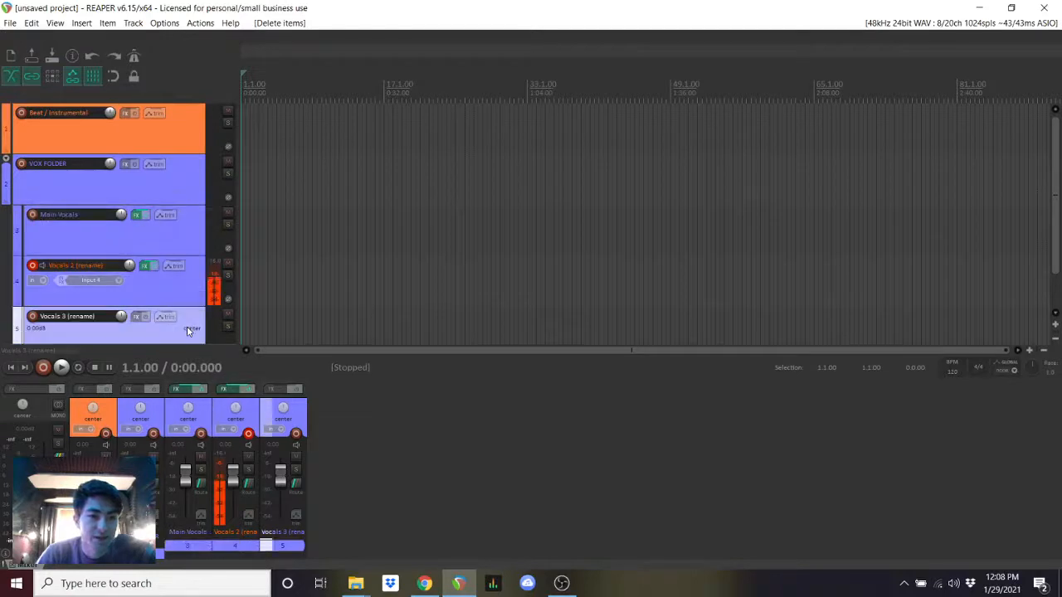
click(108, 129)
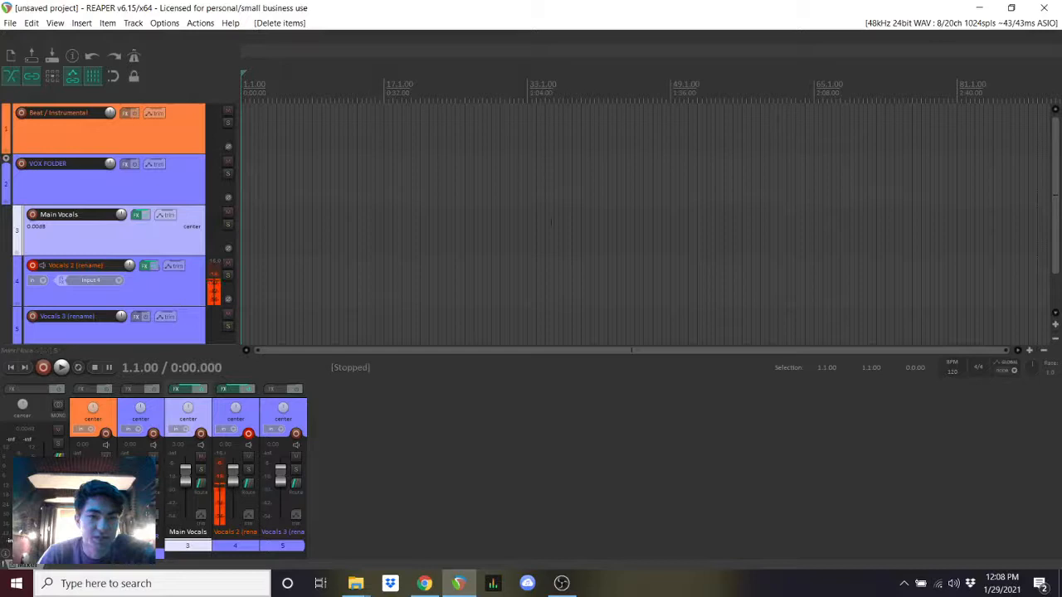
- Remove FabFilter Saturn from the Main Vocals FX chain and nudge the Pro-C 2 ratio
click(138, 215)
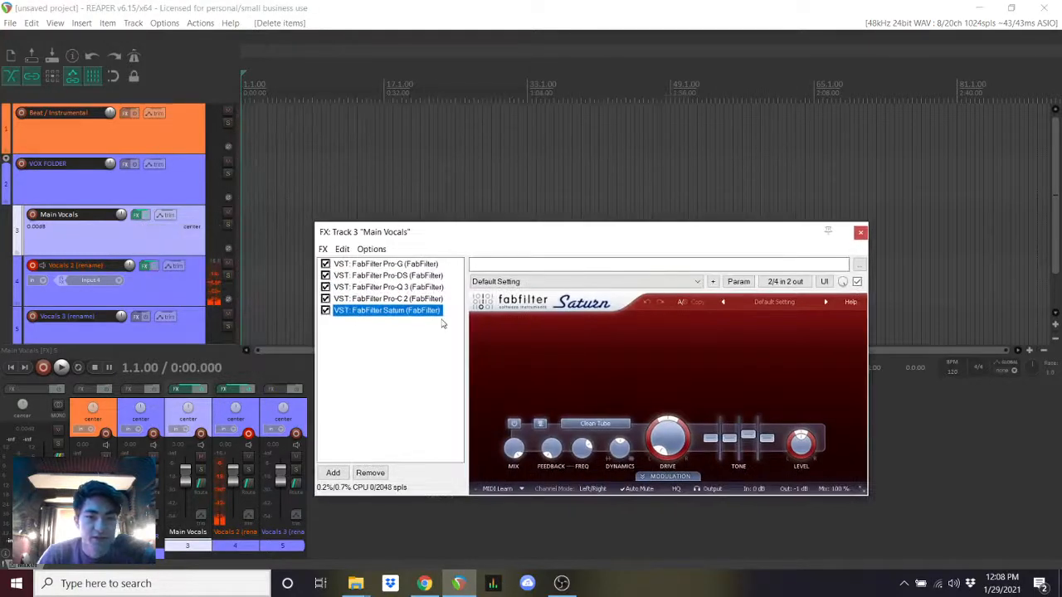
right_click(385, 309)
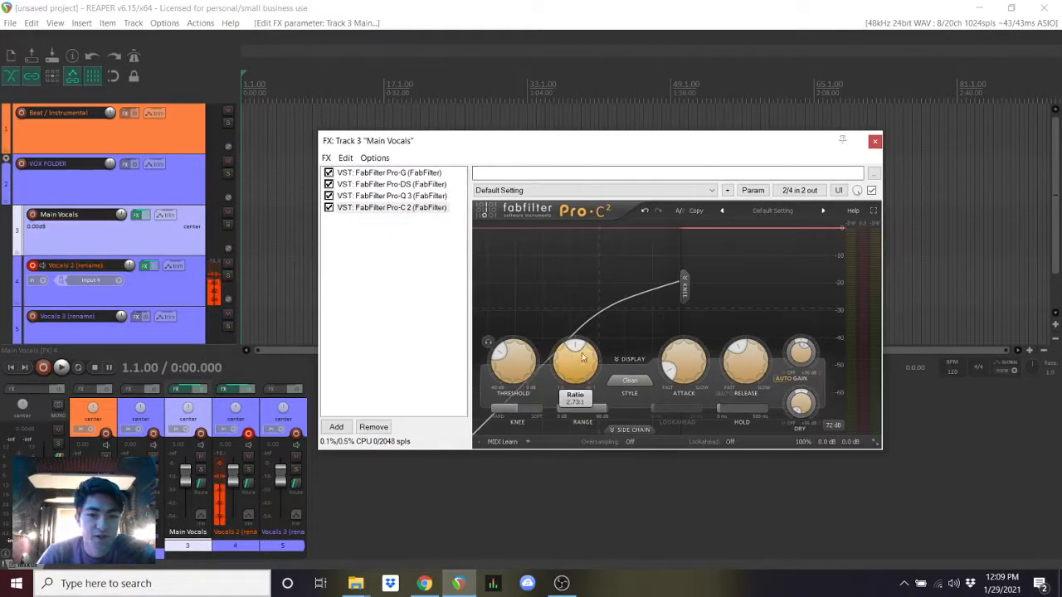
drag(574, 353, 579, 346)
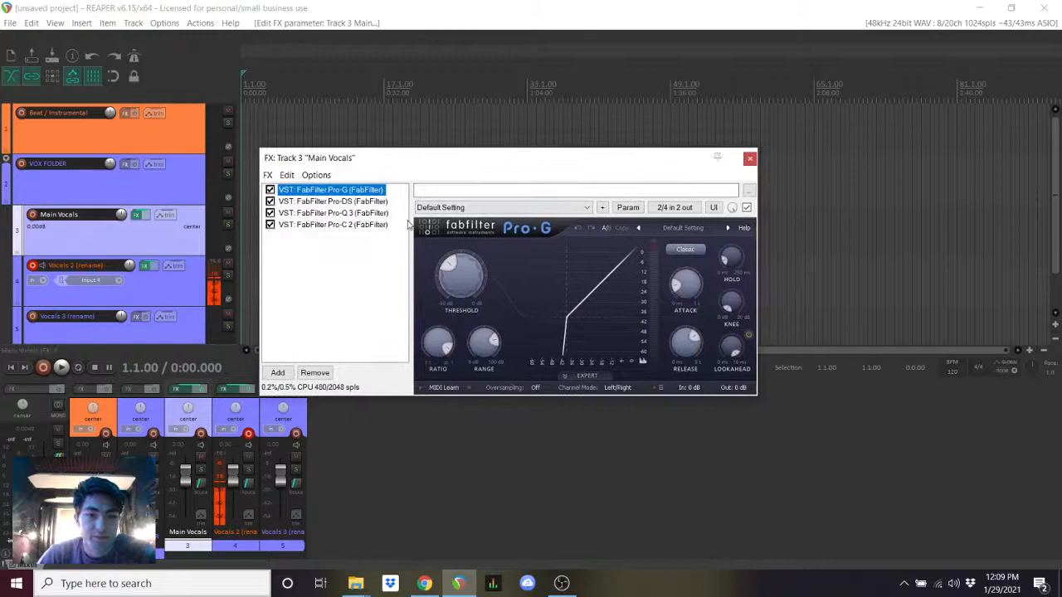
- Adjust the Pro-G gate threshold on Main Vocals, repositioning the FX window
drag(461, 274, 448, 286)
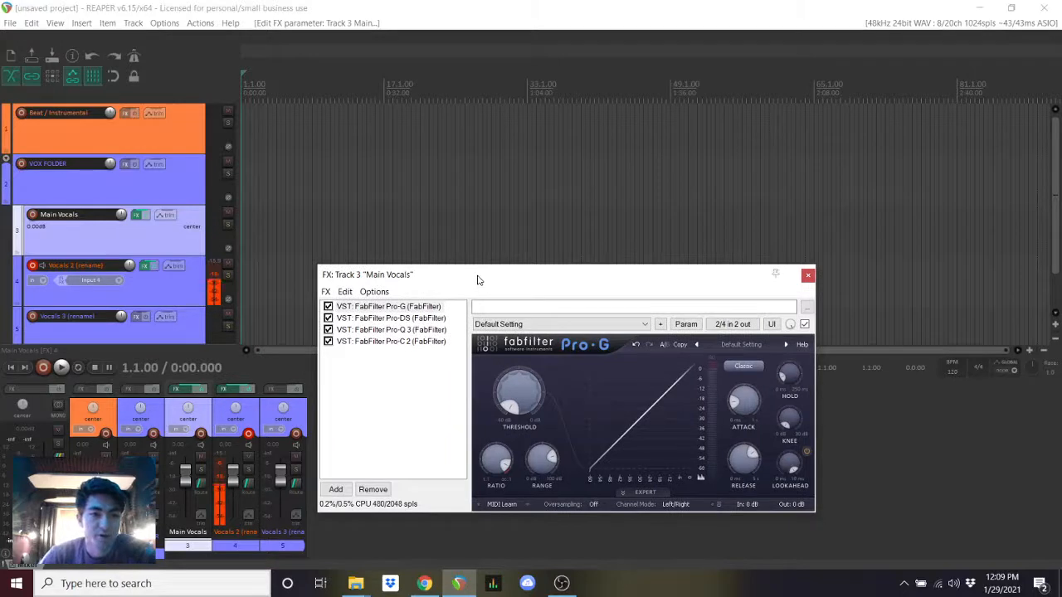
drag(477, 275, 498, 290)
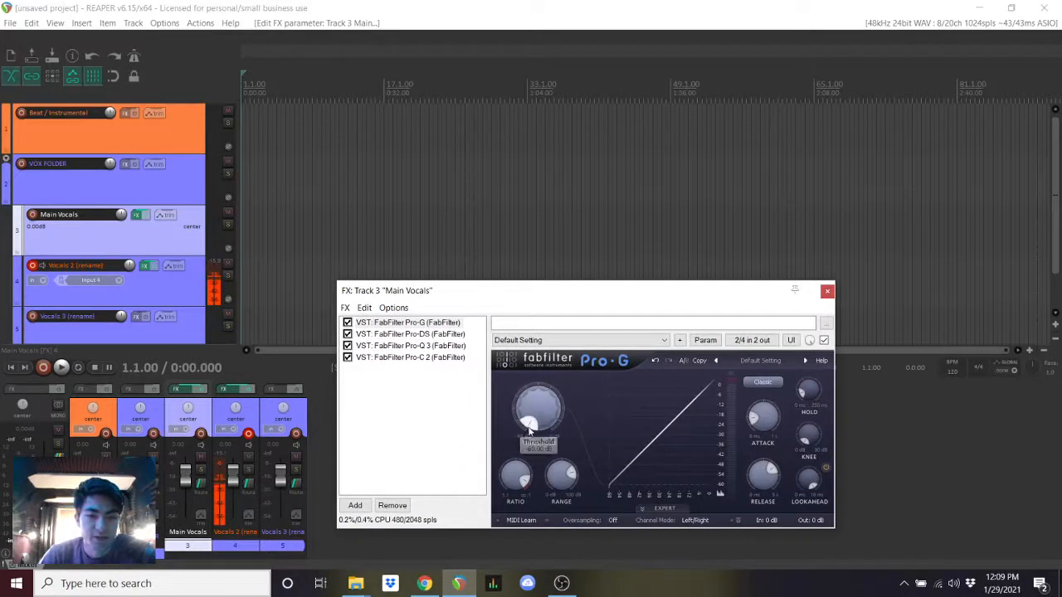
drag(386, 290, 368, 212)
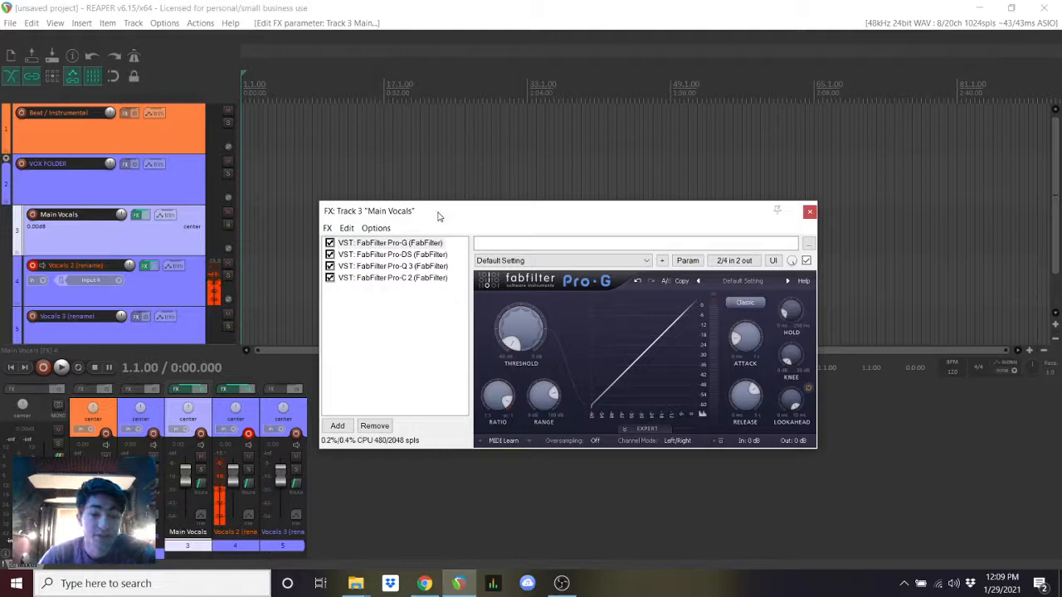
drag(440, 211, 455, 186)
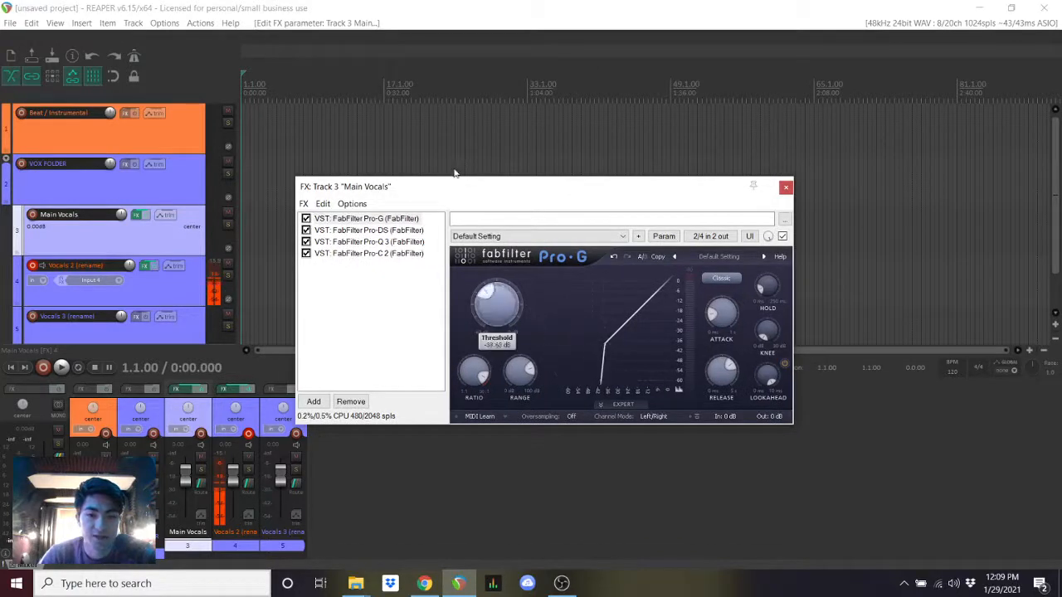
drag(496, 306, 492, 320)
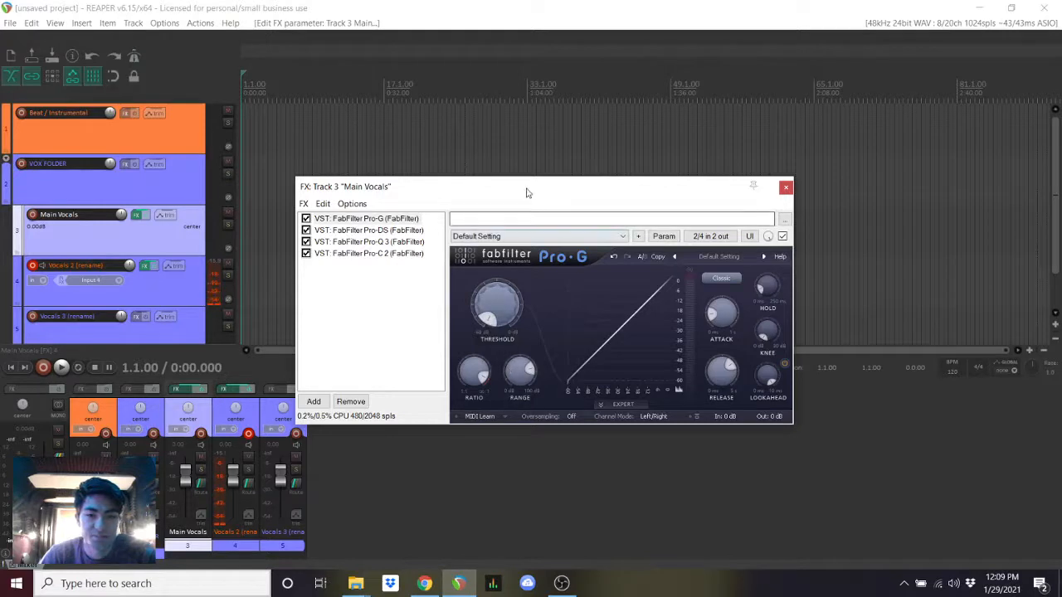
- Review the Pro-DS de-esser and Pro-C 2 compressor settings, then close the chain
click(784, 186)
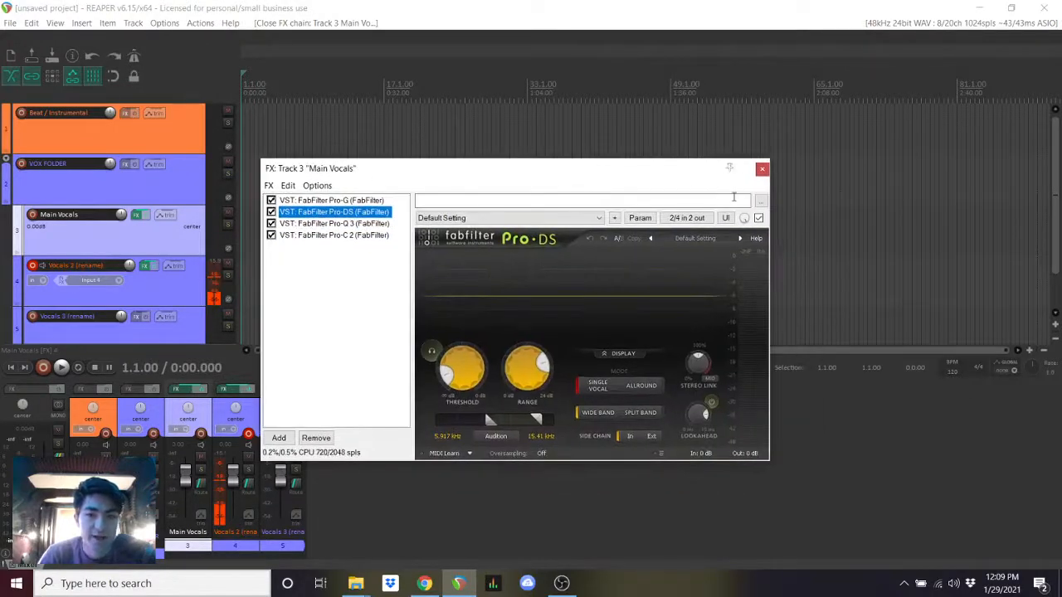
click(760, 169)
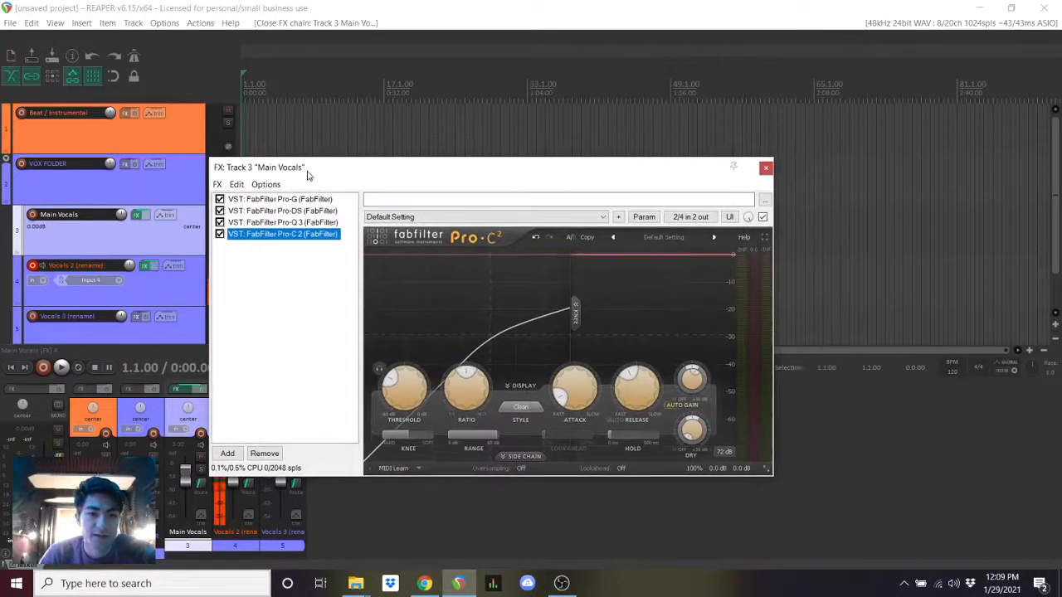
click(765, 167)
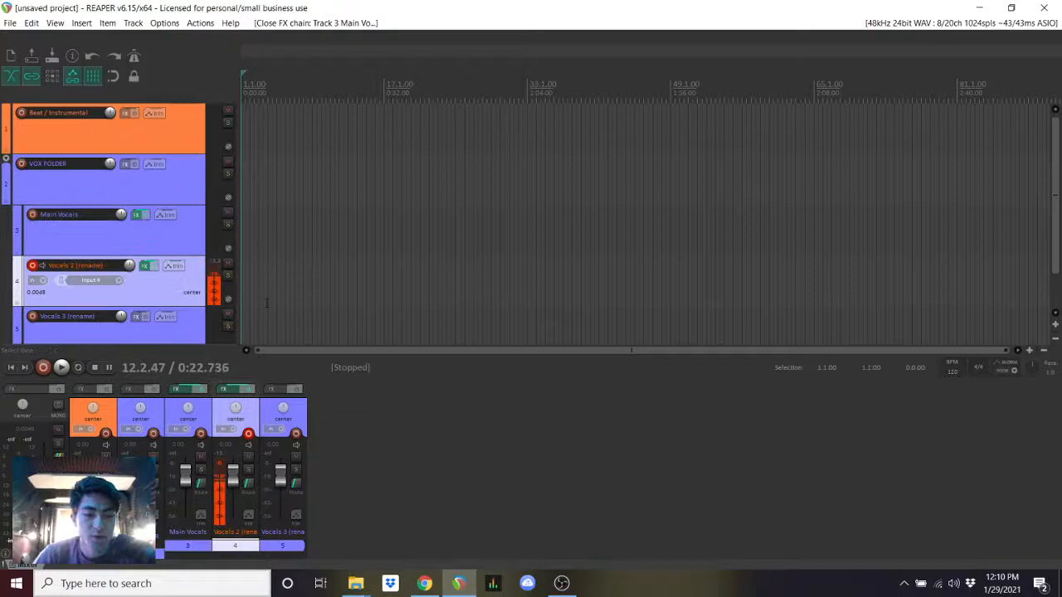
mouse_move(33, 215)
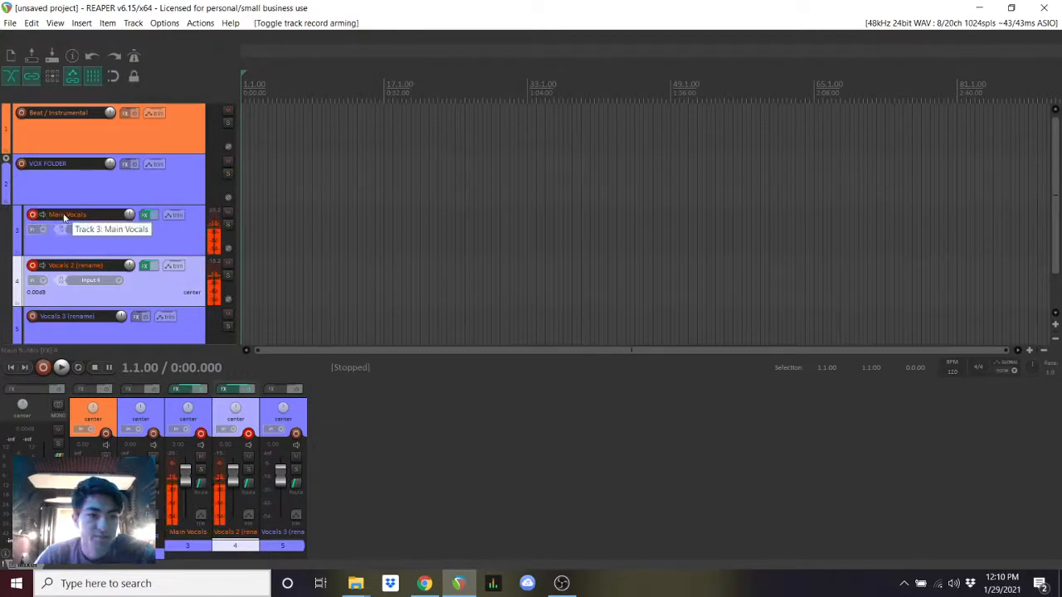
- Leave Main Vocals record-armed on Input 4 and Vocals 2 (rename) disarmed
click(32, 265)
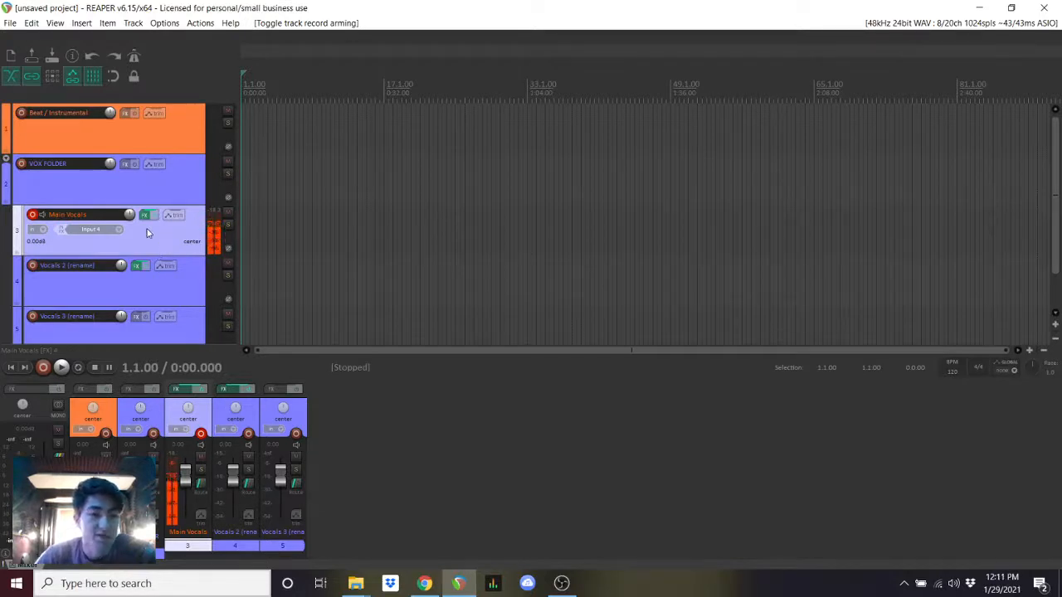
click(32, 215)
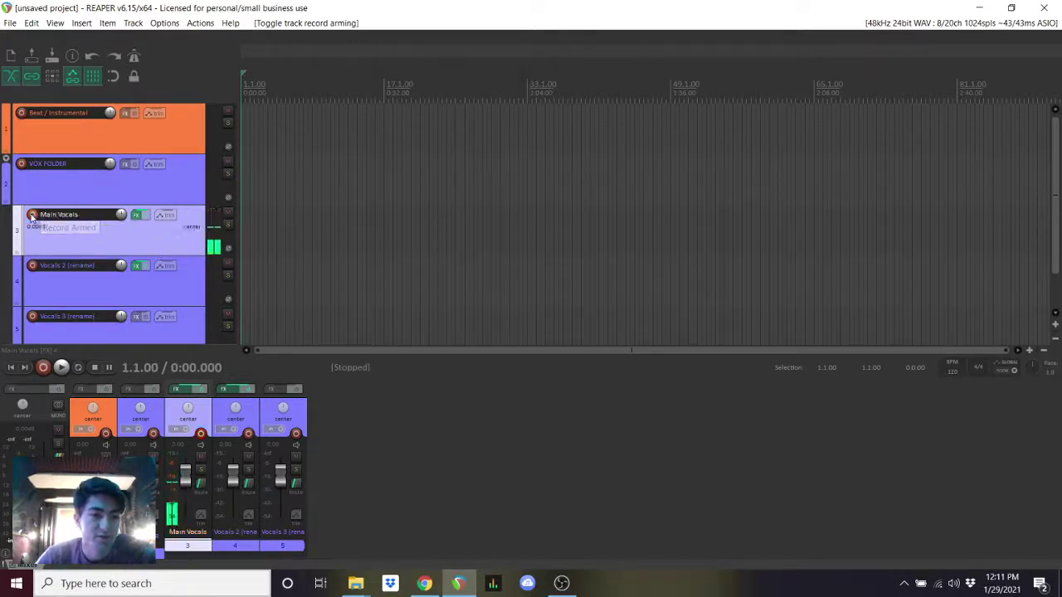
click(33, 215)
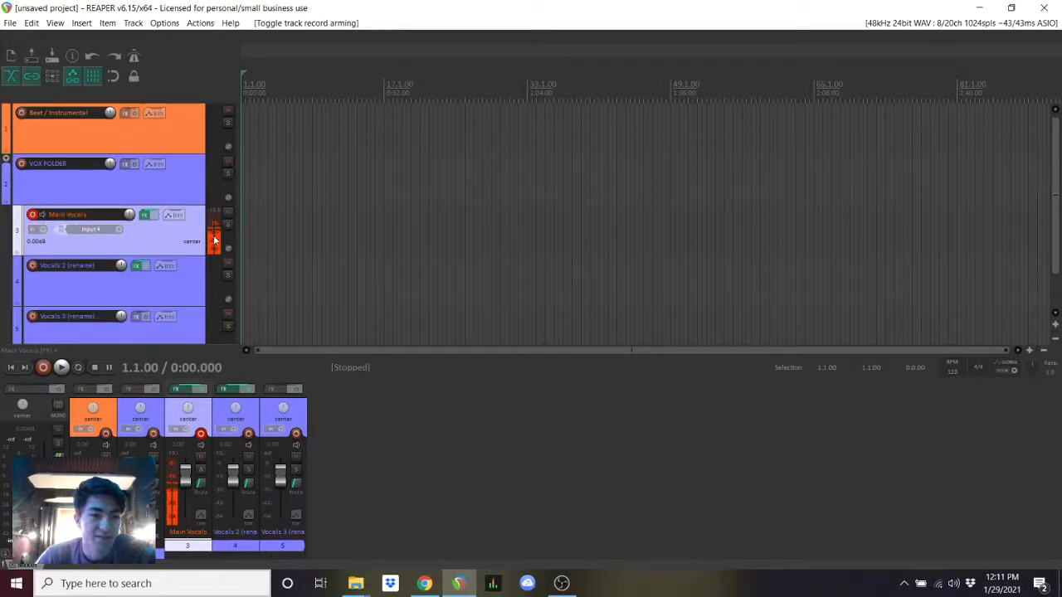
click(32, 215)
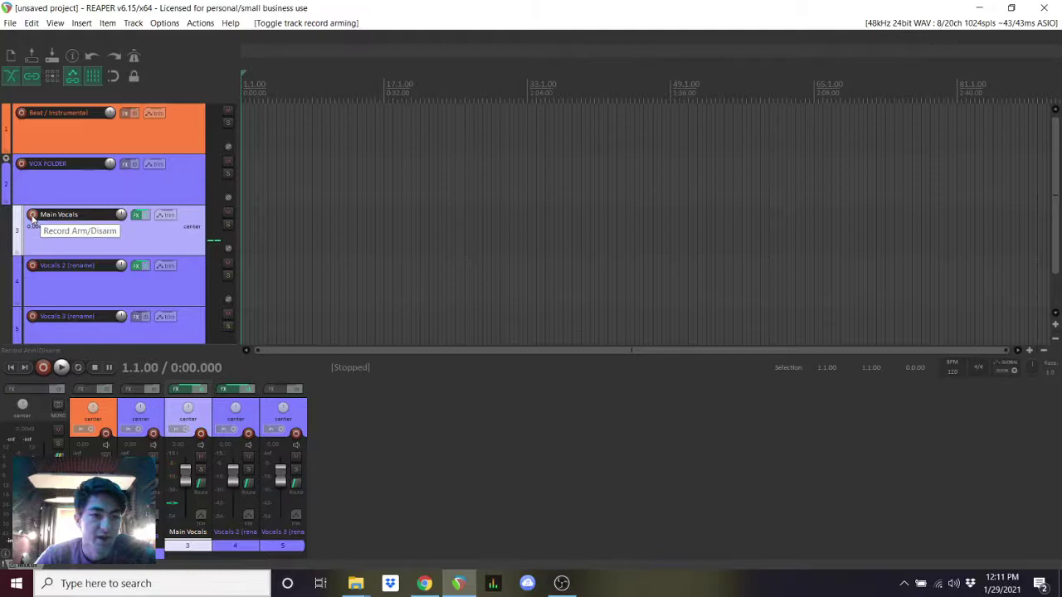
click(32, 215)
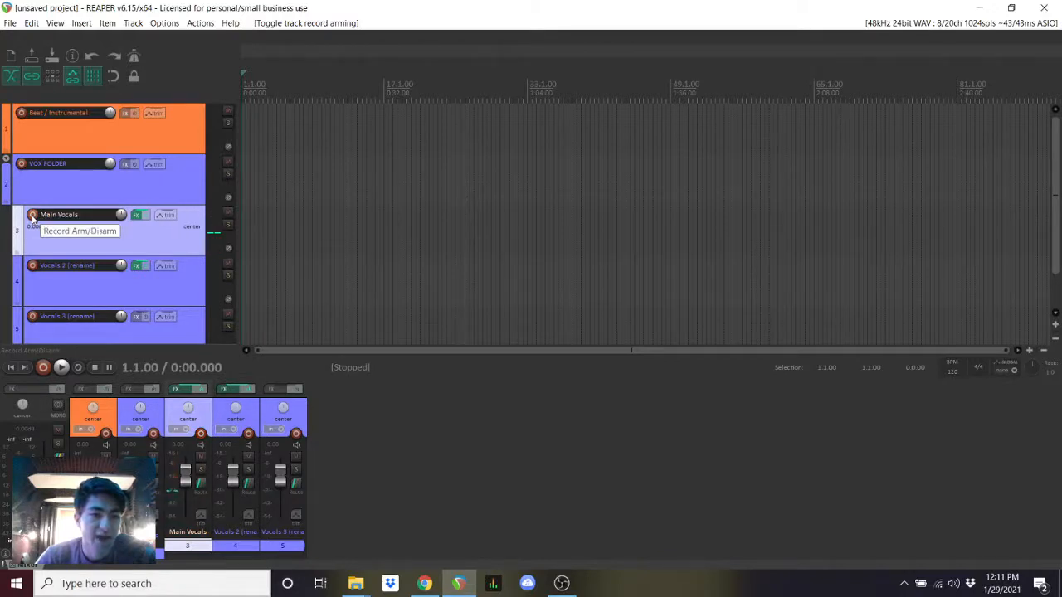
click(32, 215)
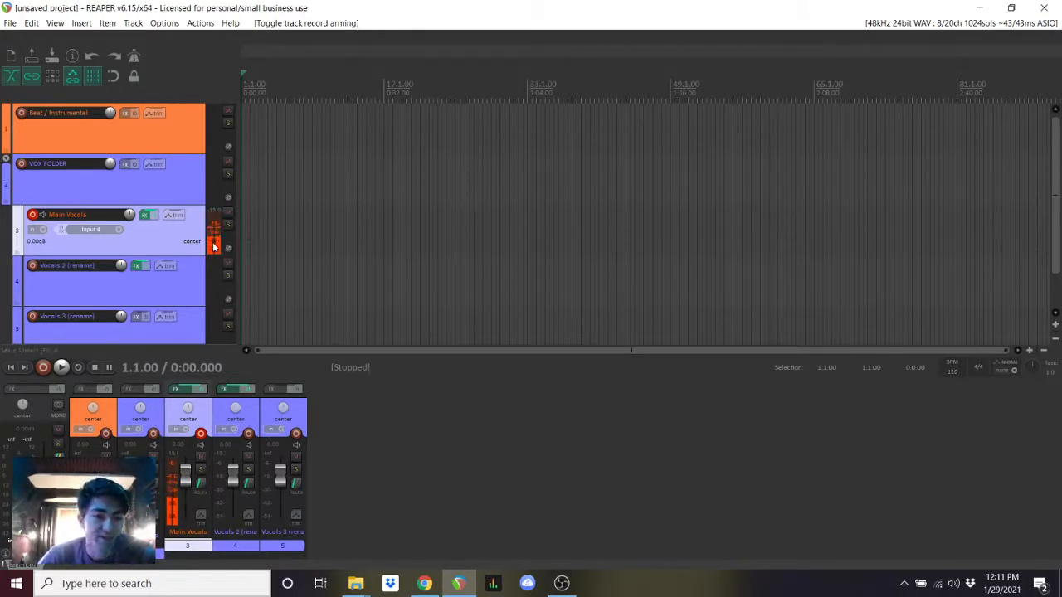
click(214, 245)
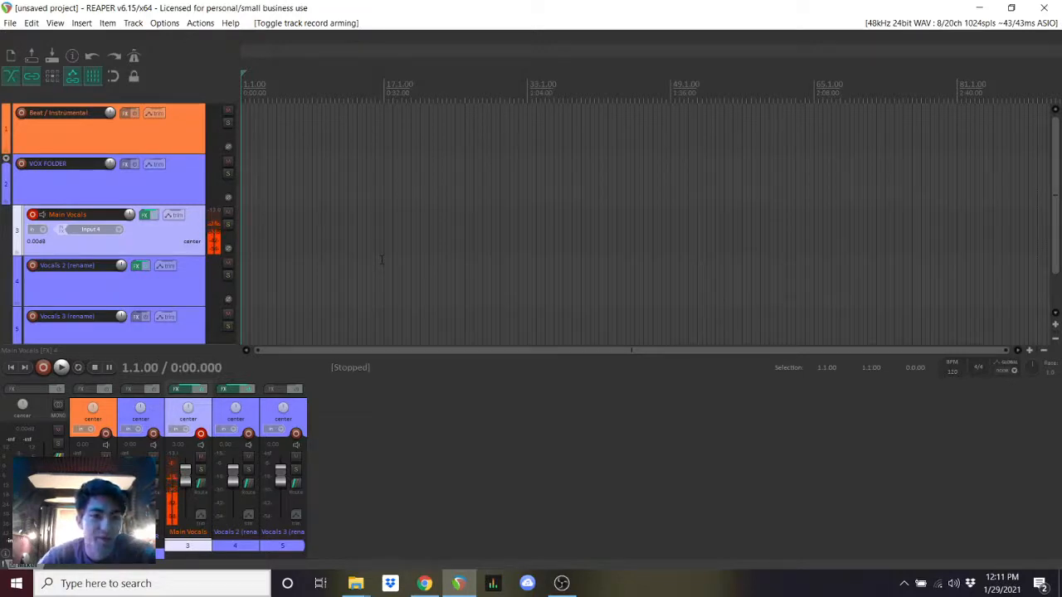
click(90, 229)
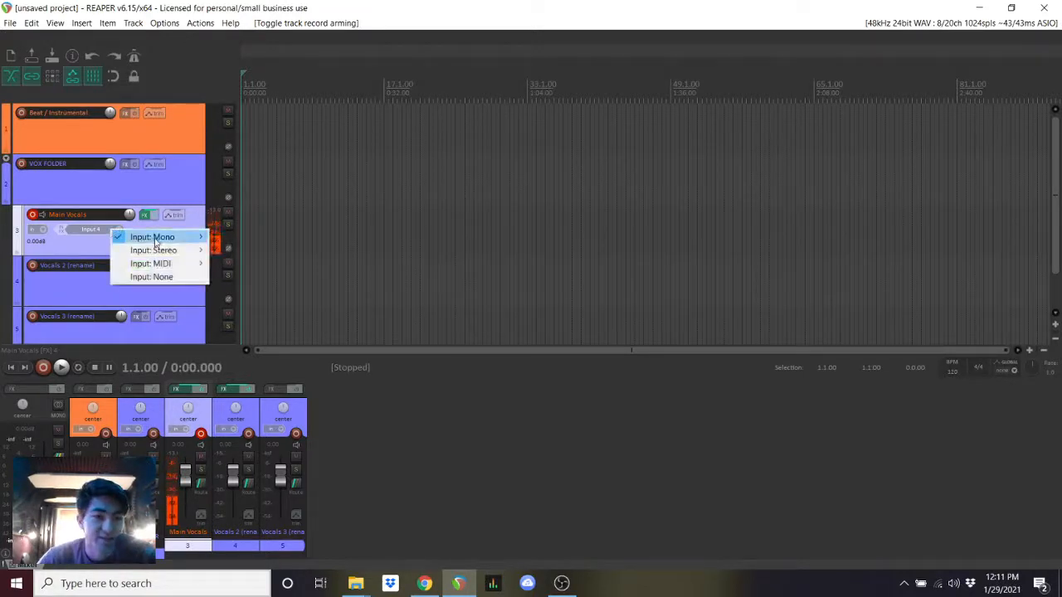
click(153, 236)
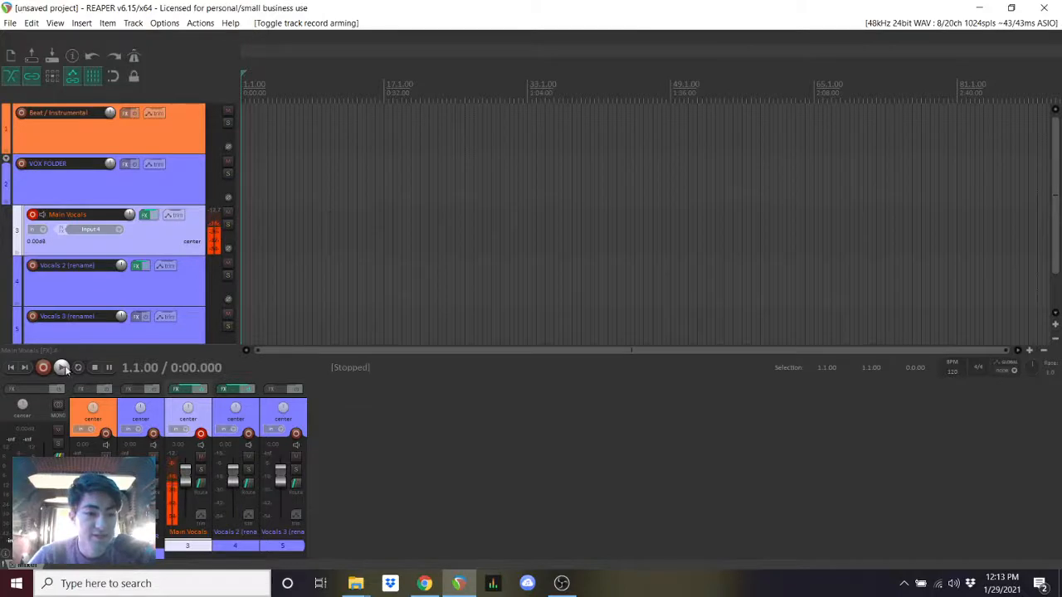
mouse_move(43, 367)
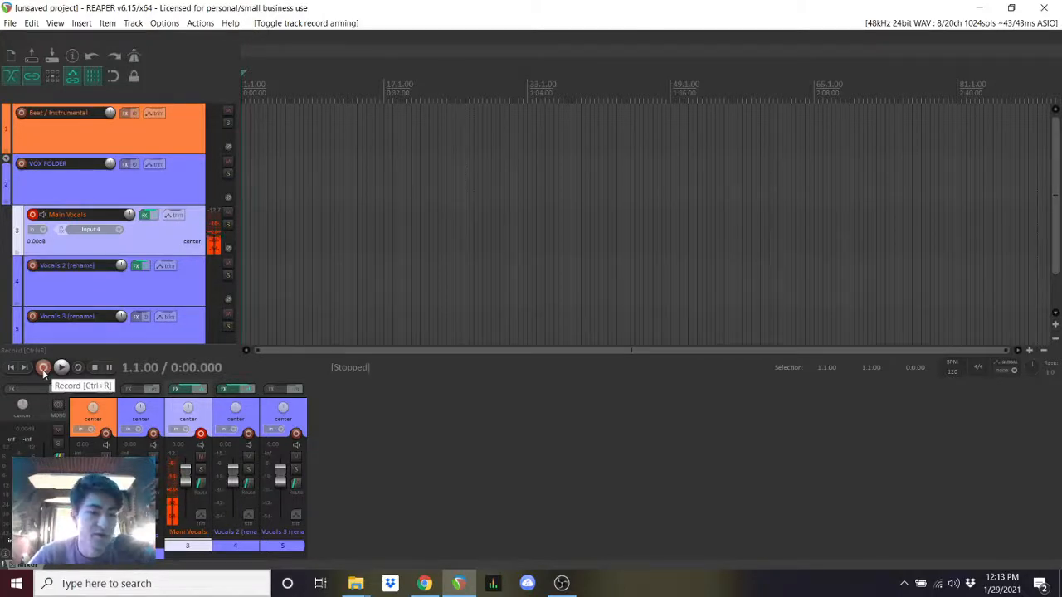
- Record a roughly 22-second vocal take onto Main Vocals and stop
click(61, 366)
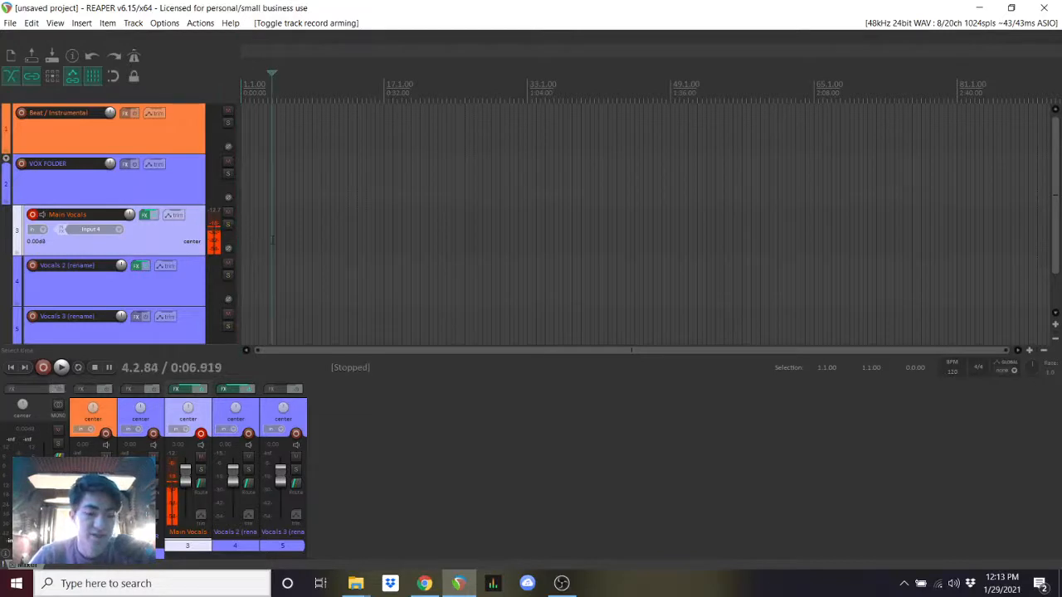
click(42, 367)
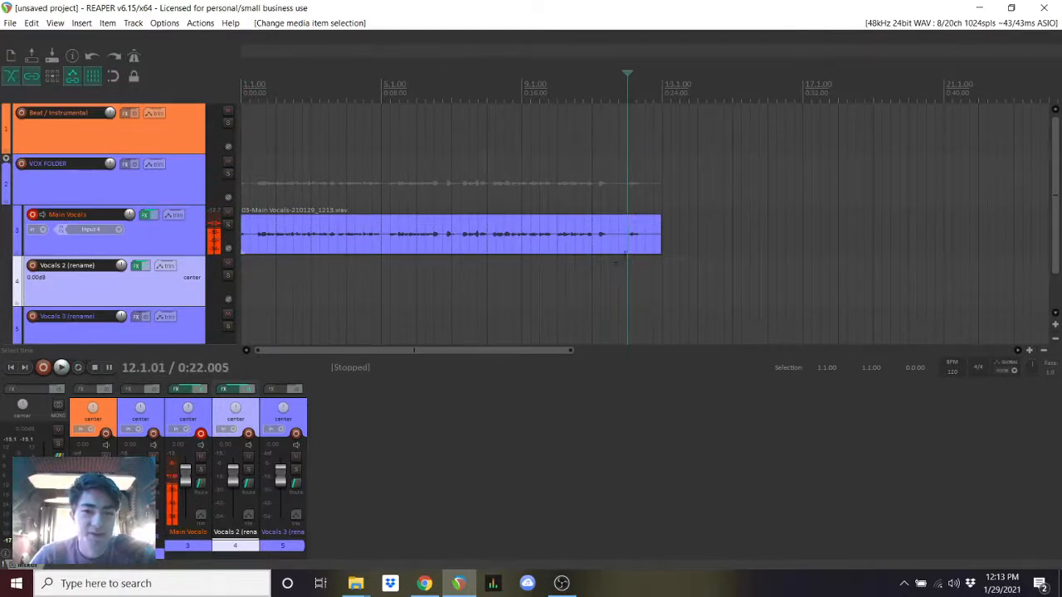
- Trim the take's silent tail to about 21 seconds and play it back
drag(662, 235, 647, 235)
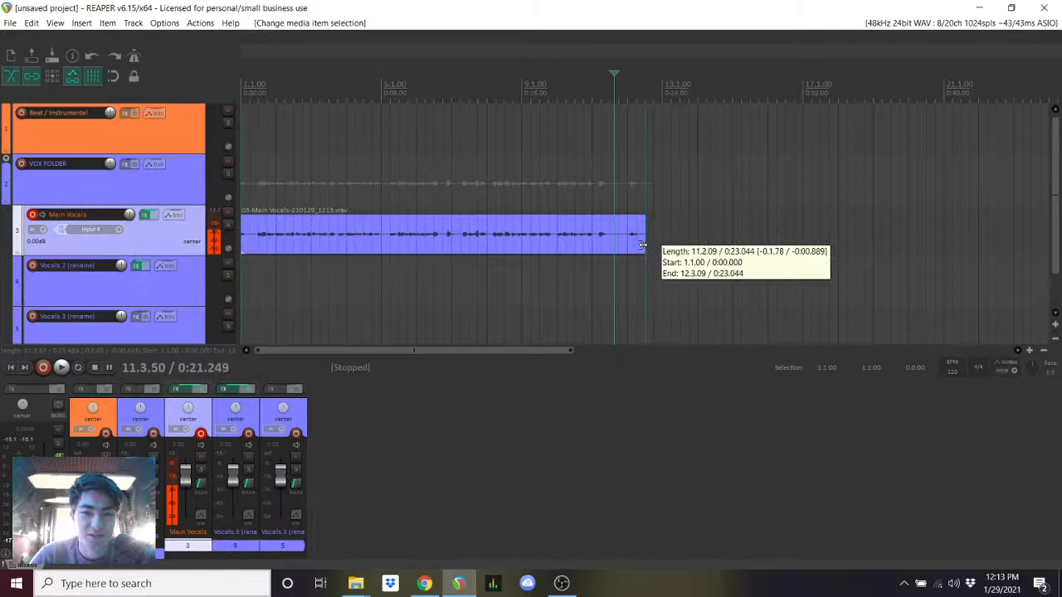
drag(647, 234, 614, 234)
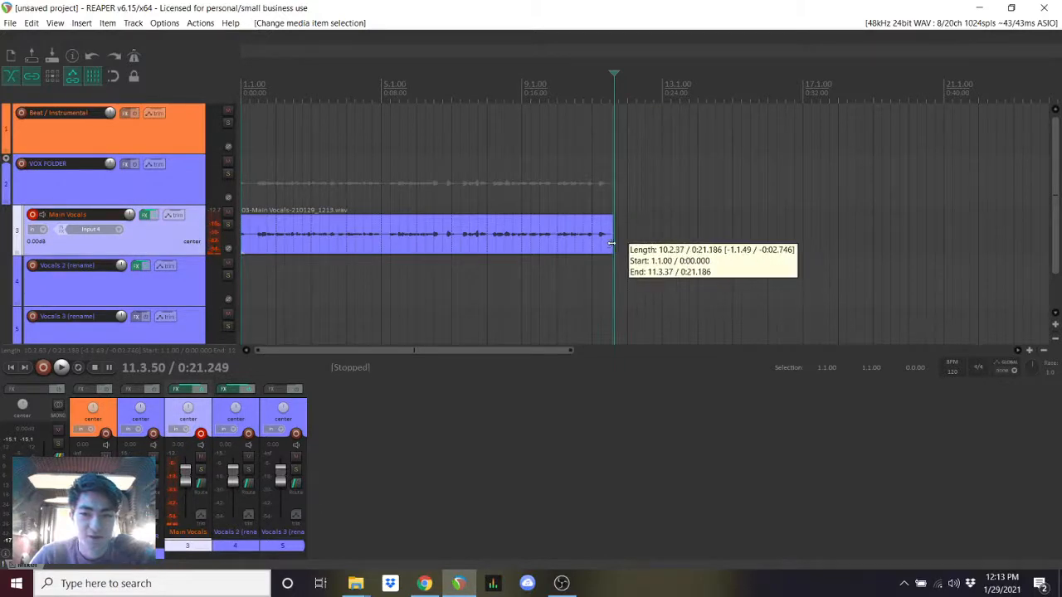
click(62, 367)
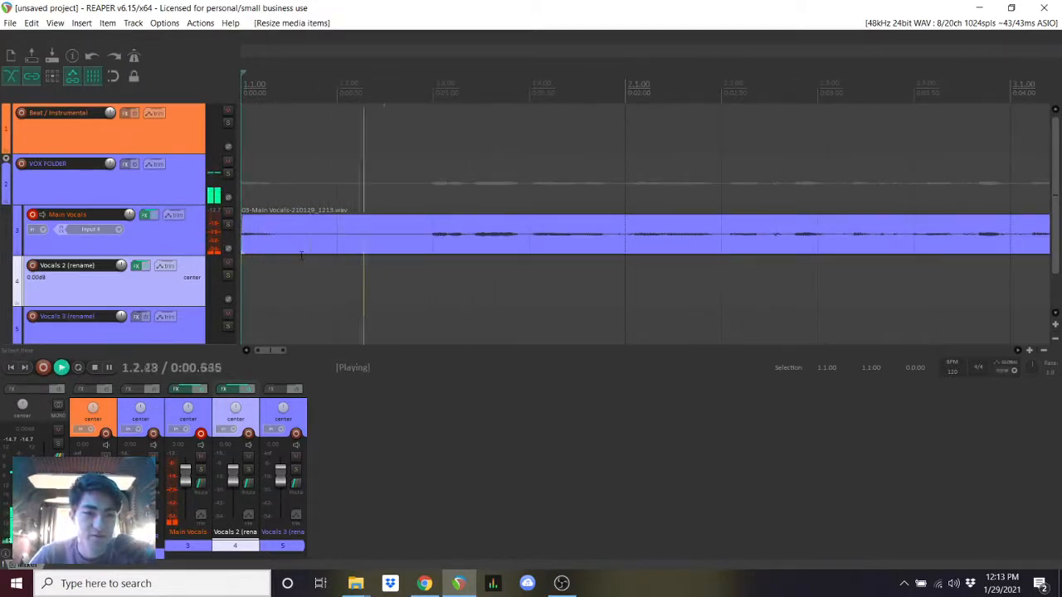
drag(299, 235, 402, 234)
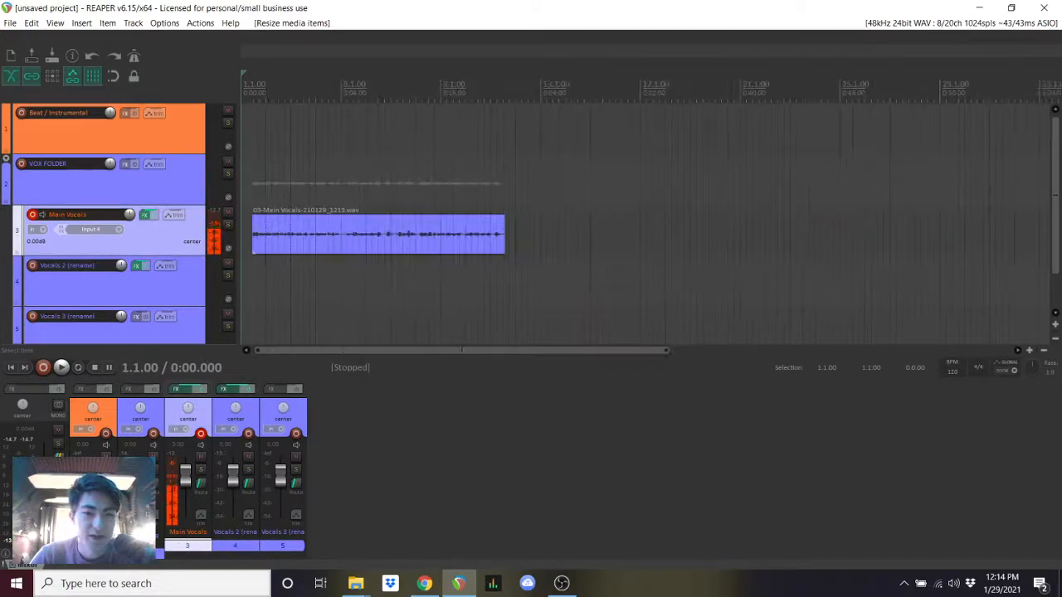
click(61, 367)
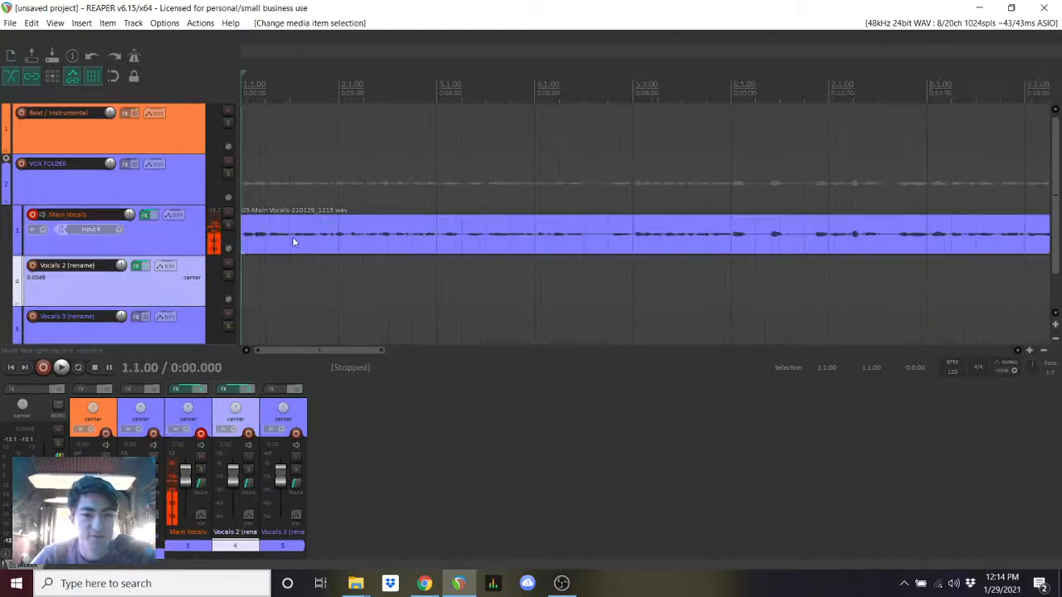
drag(294, 240, 331, 240)
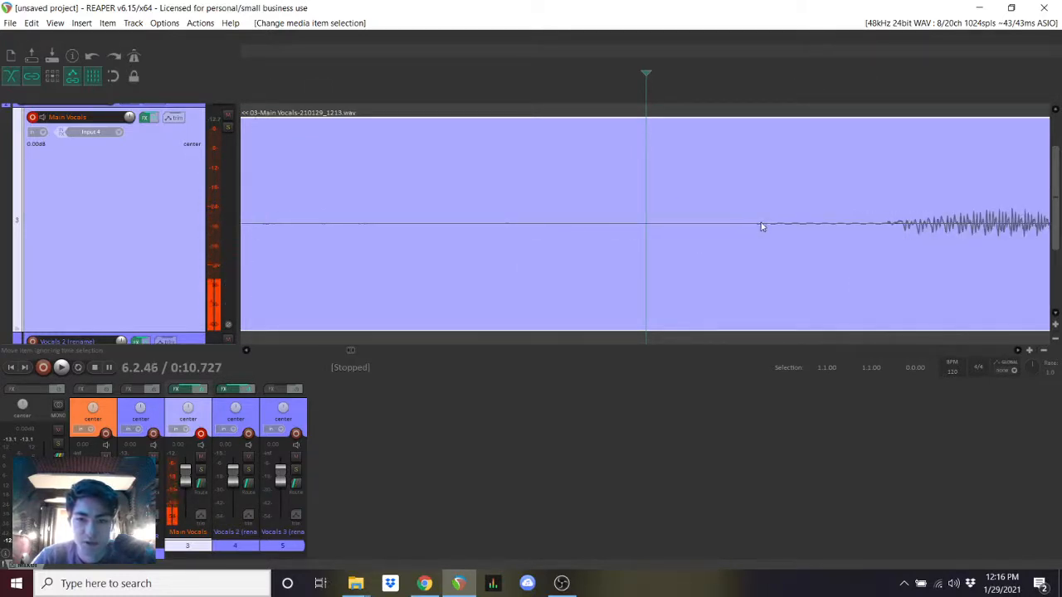
click(805, 228)
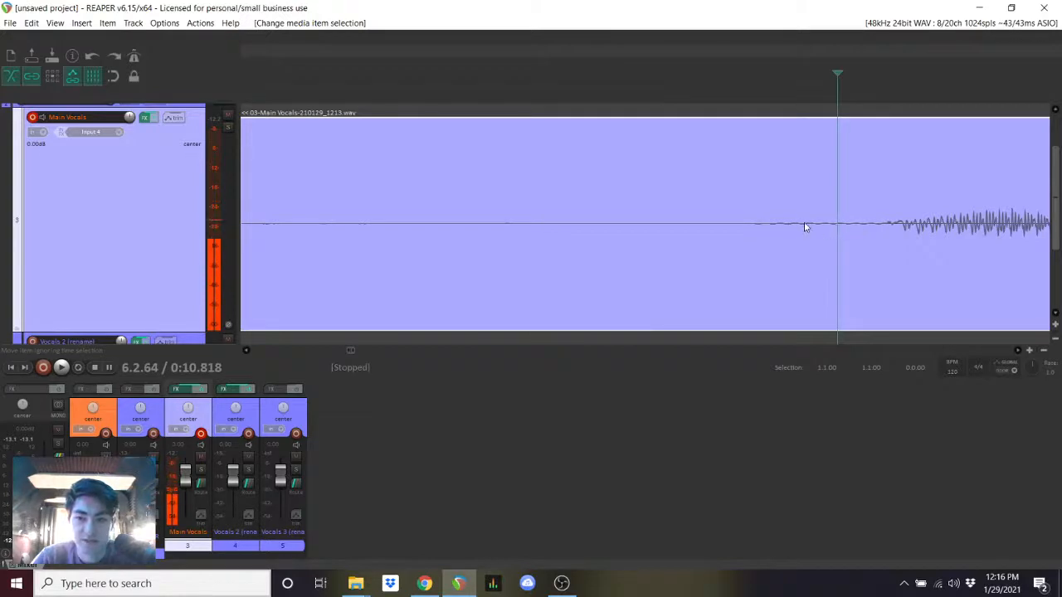
mouse_move(512, 226)
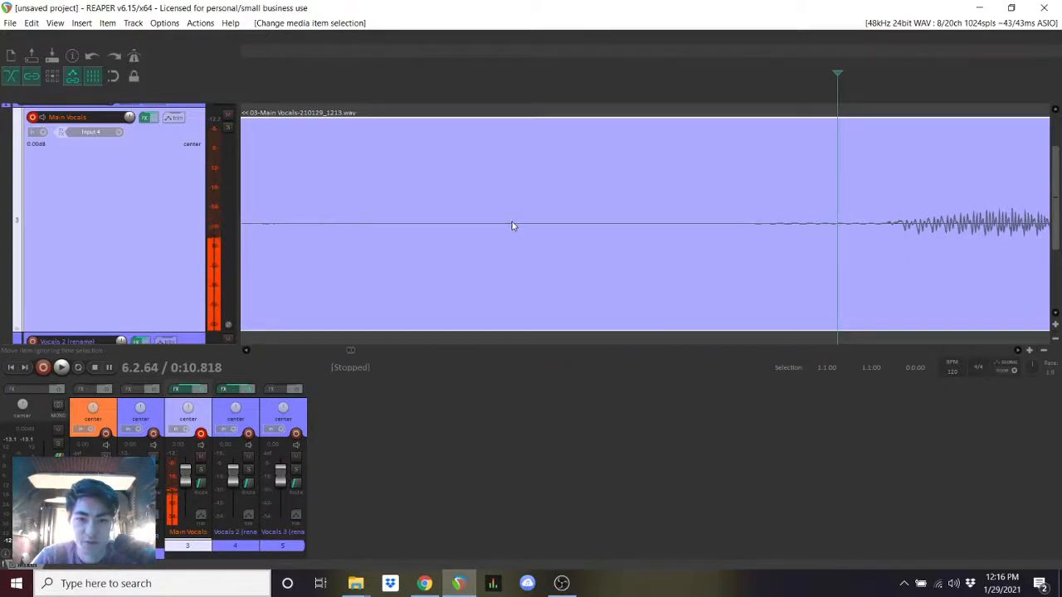
click(654, 221)
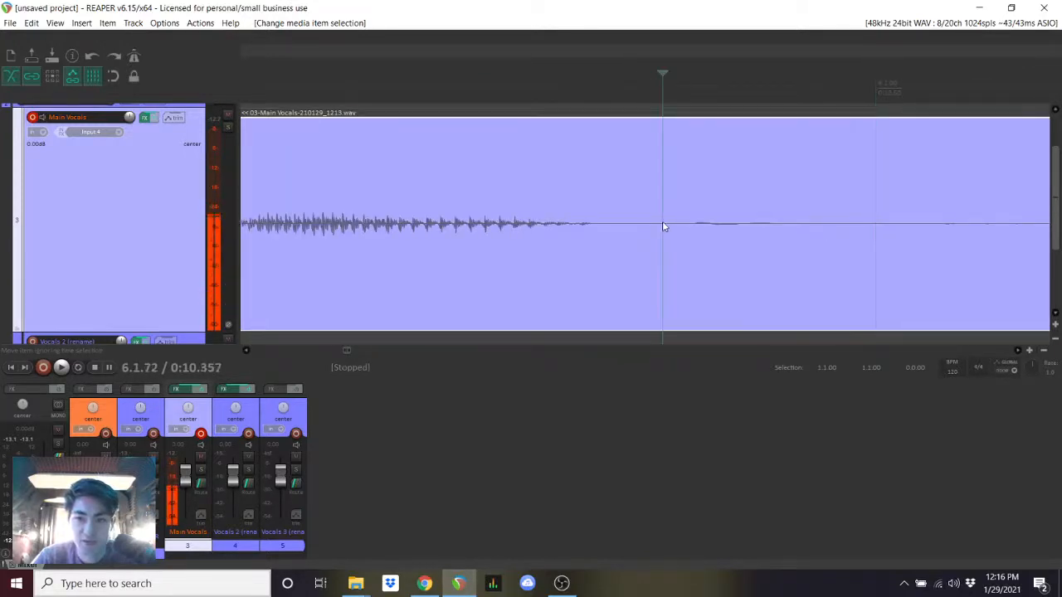
click(61, 367)
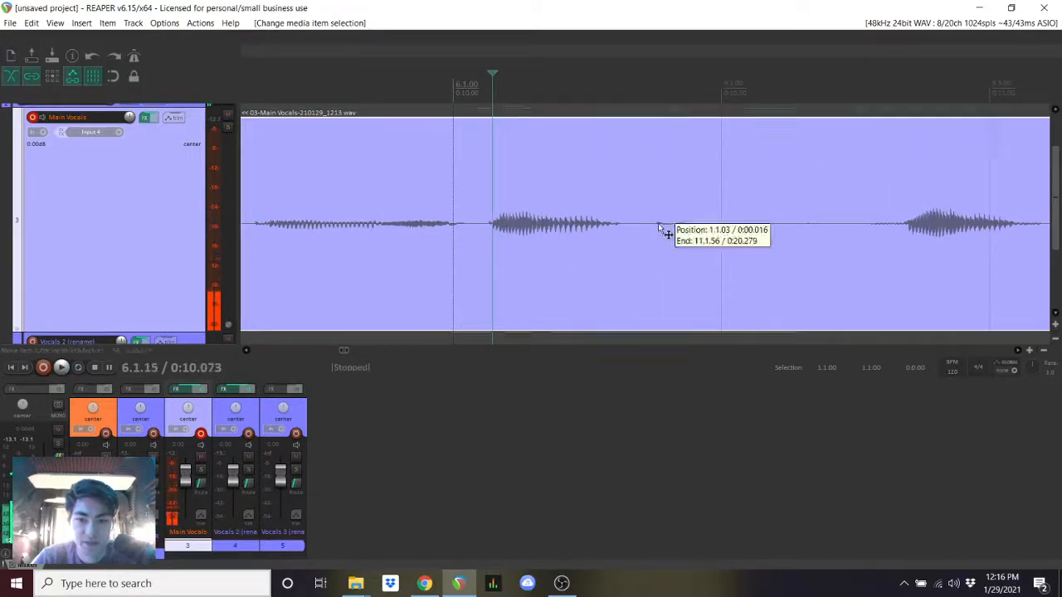
click(61, 366)
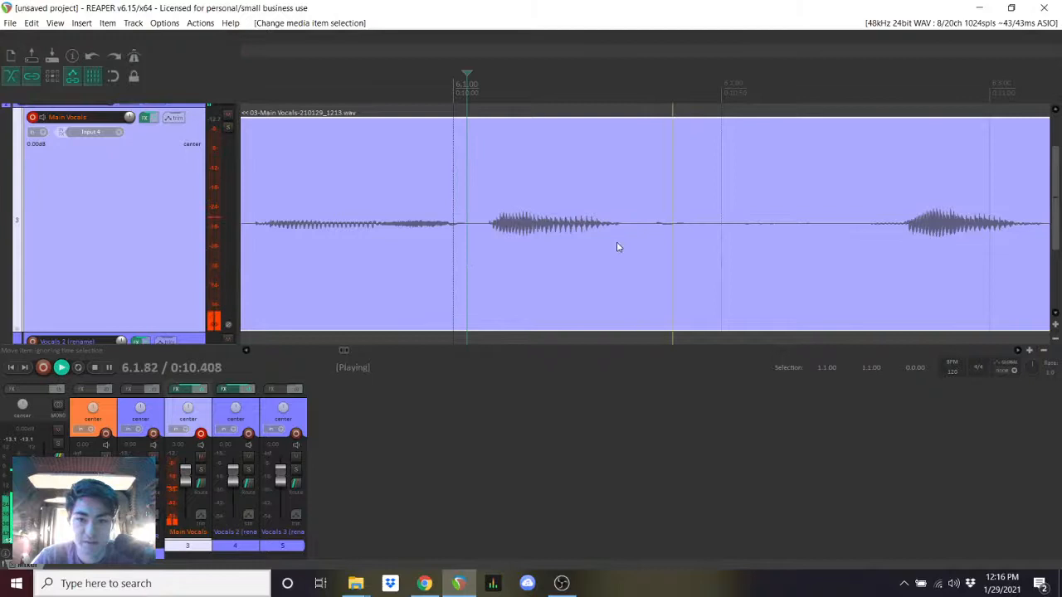
key(space)
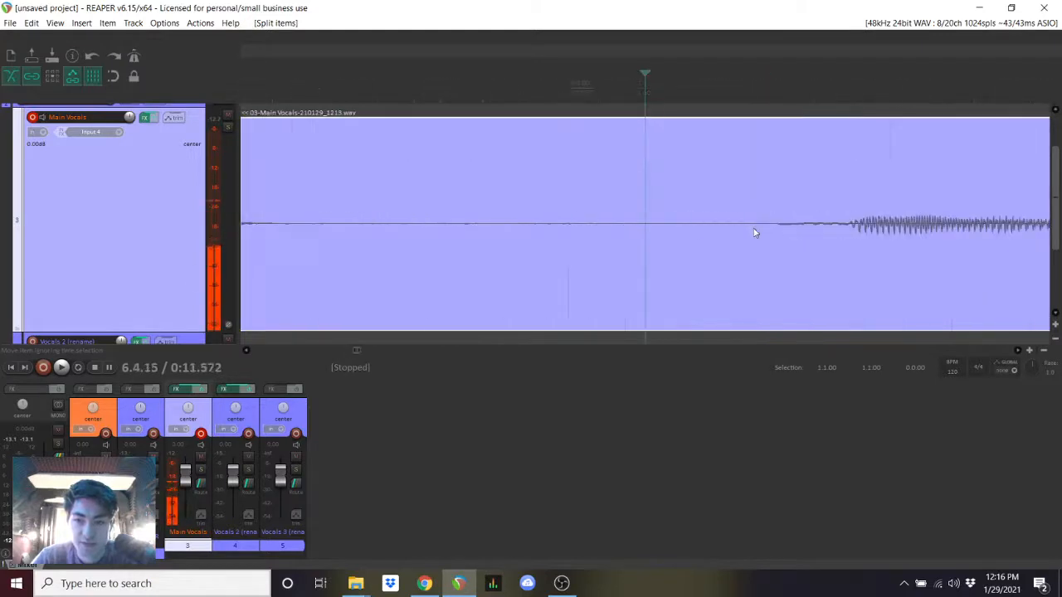
- Split the take at the pause, audition it, and close the gap so the track runs about 17 seconds
click(61, 367)
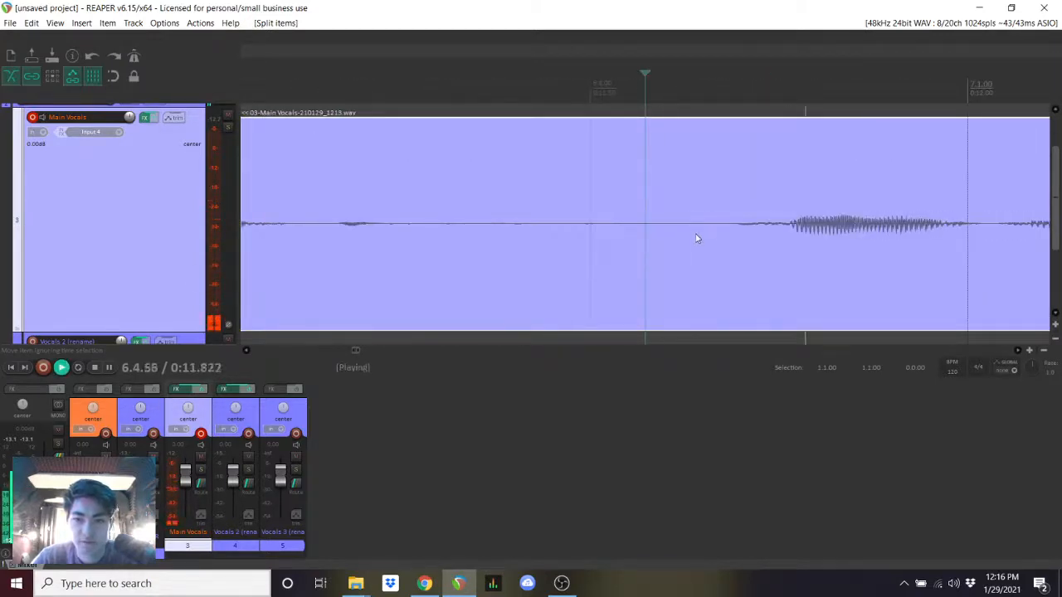
click(77, 368)
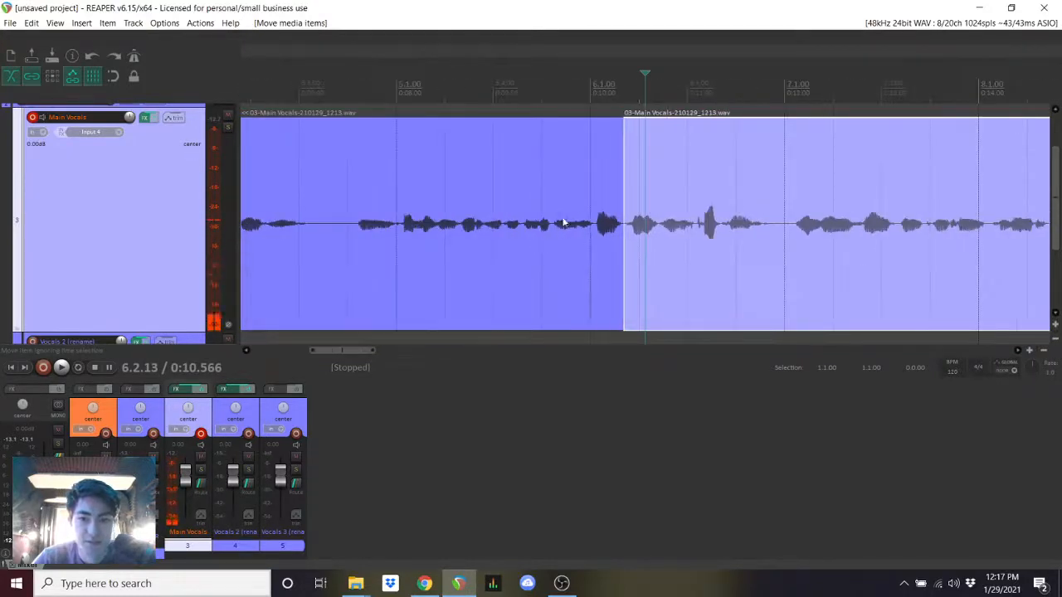
click(62, 368)
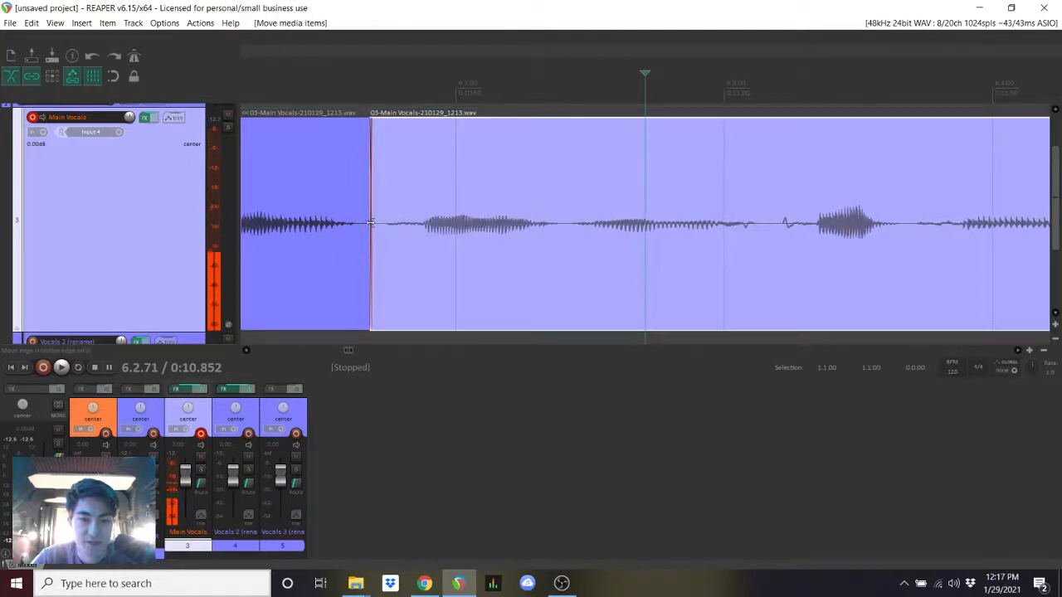
click(61, 367)
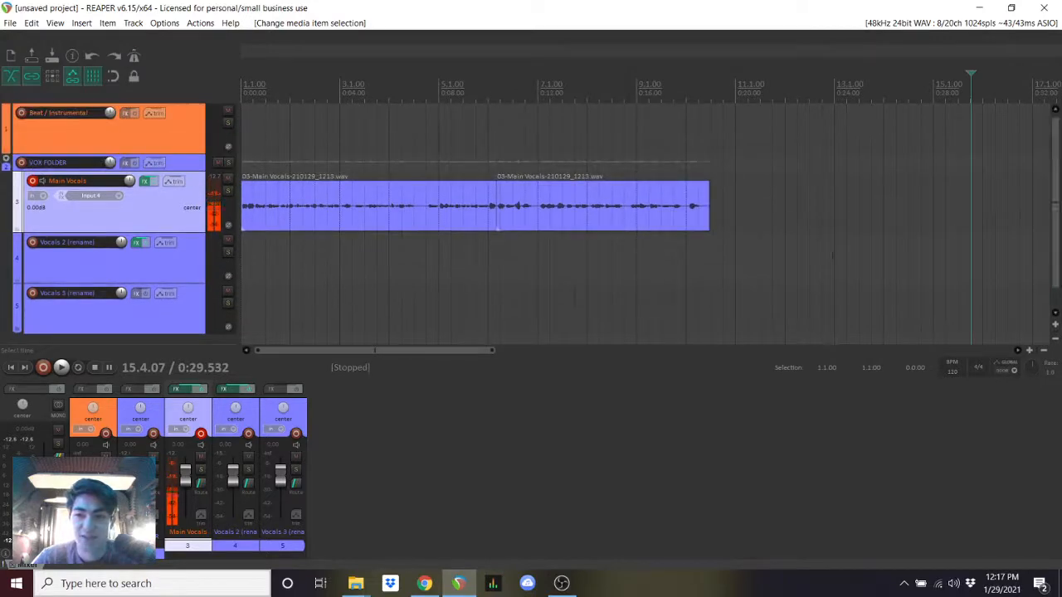
click(575, 253)
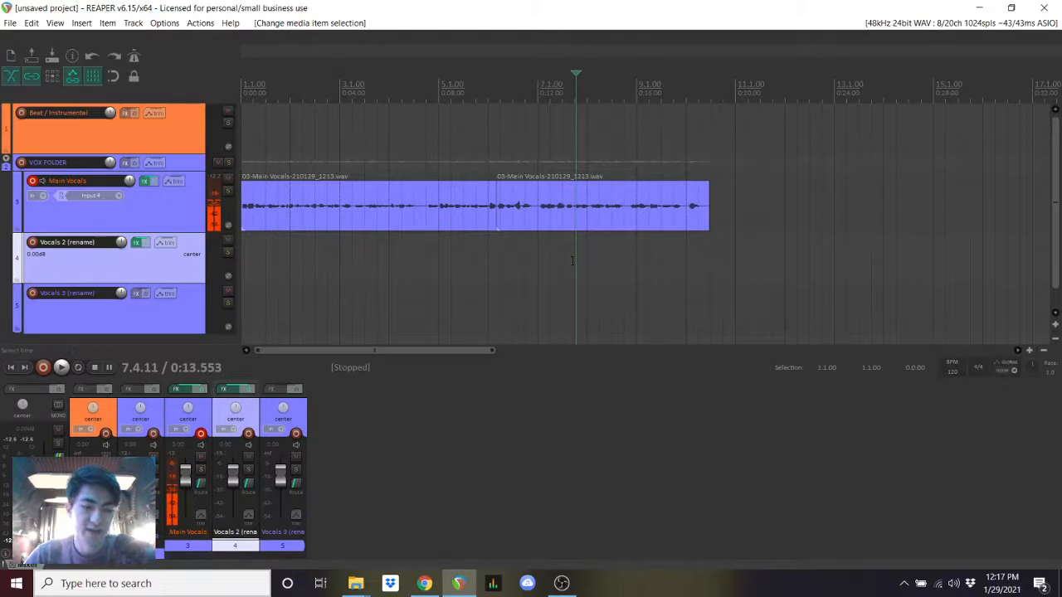
click(10, 22)
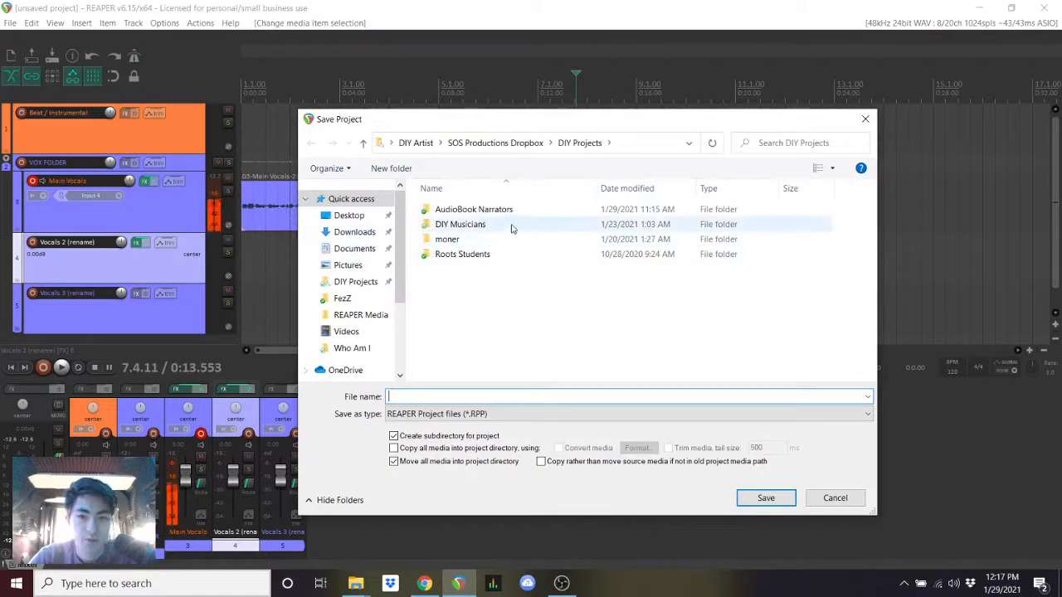
- Save the project in the narrator's folder as 'Llamas pajamas taste like the bahamas' with media moved to a subfolder
double_click(473, 209)
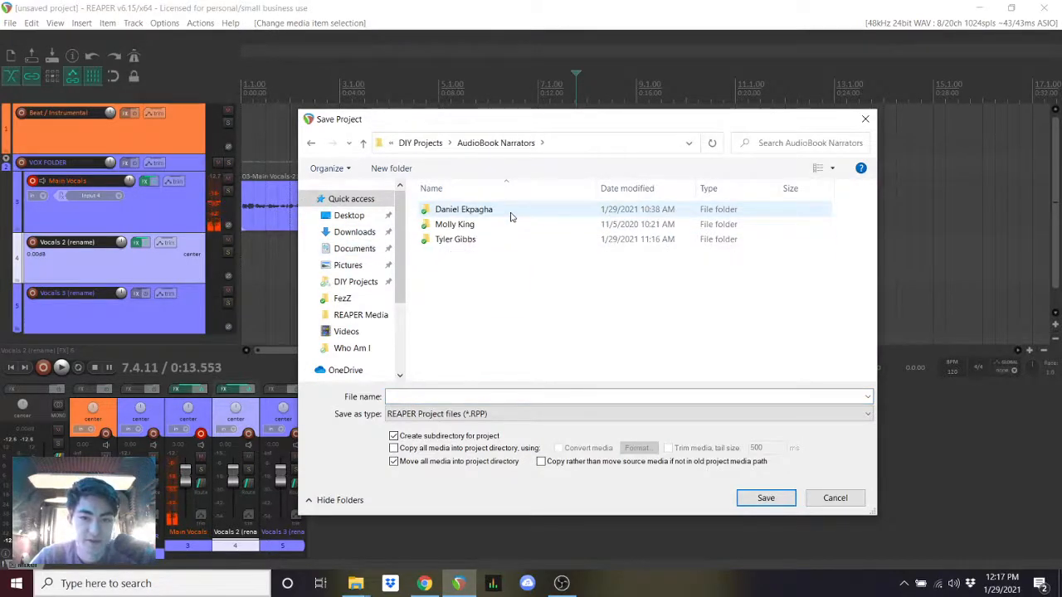
double_click(455, 239)
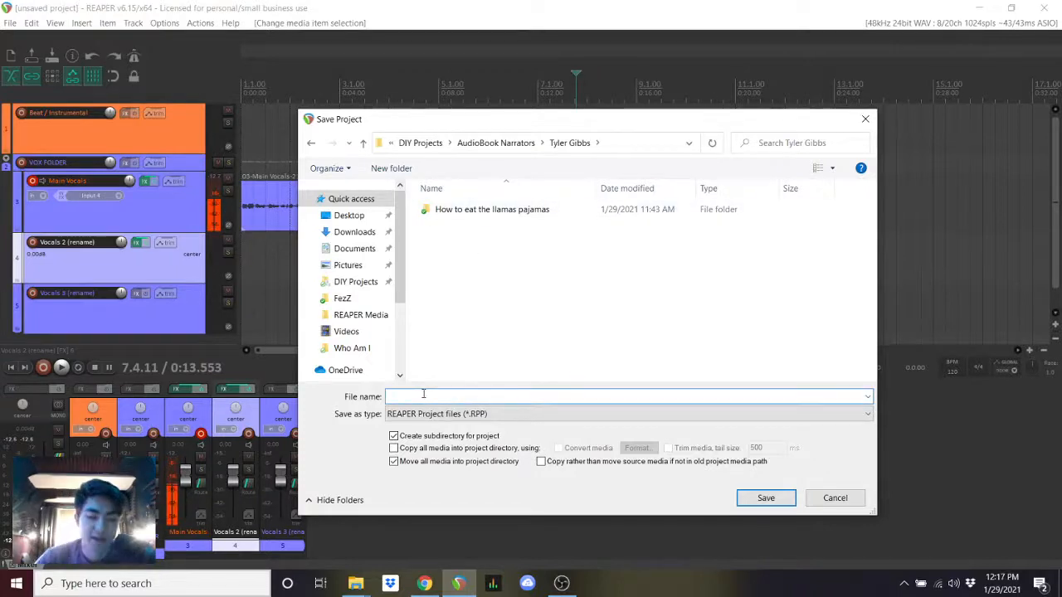
text(l)
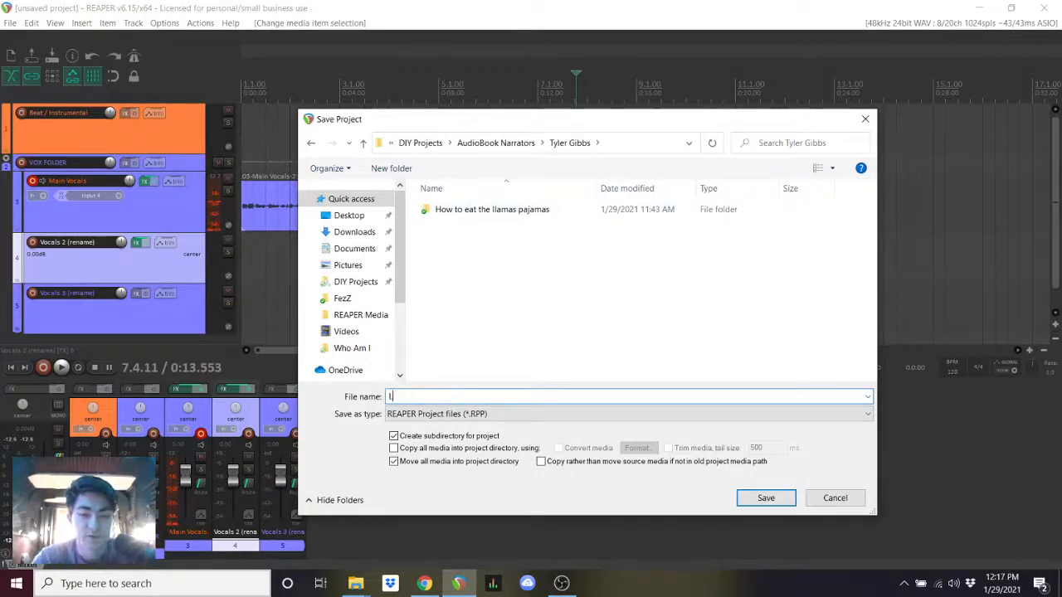
text(Llamas)
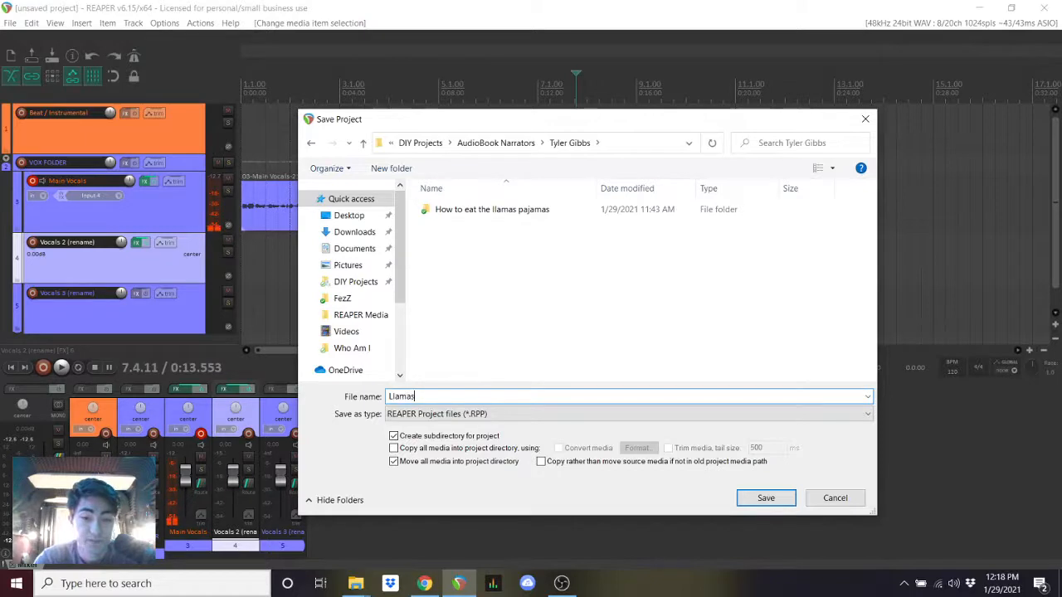
text(pajamas)
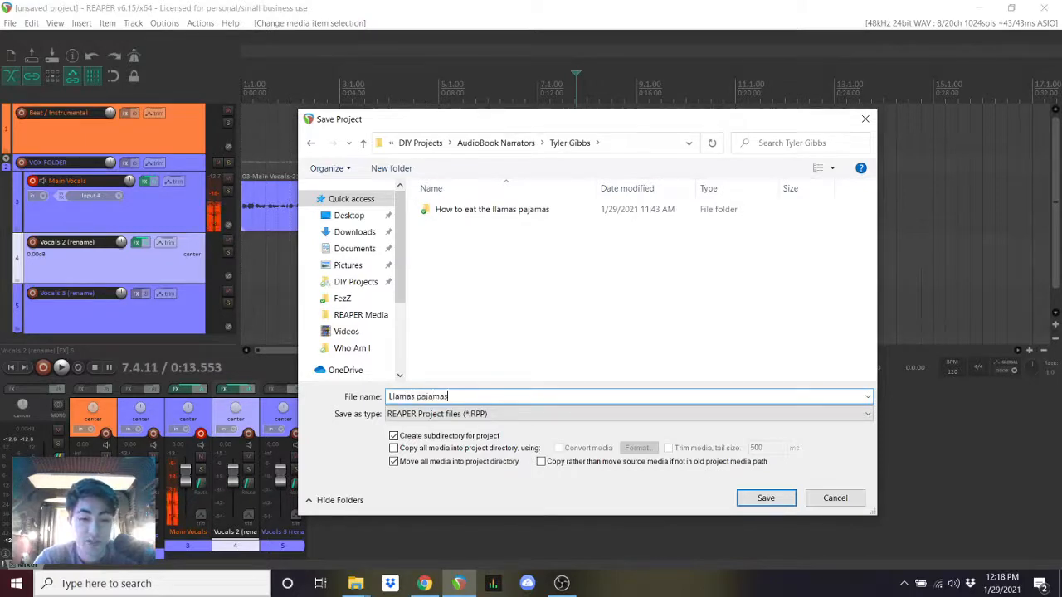
text(tas)
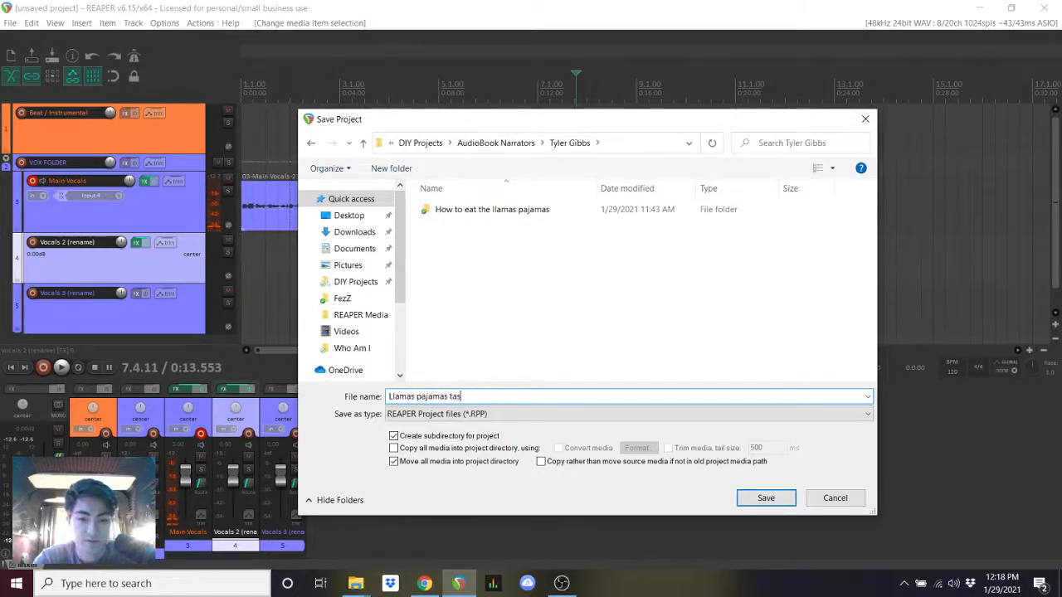
text(te like)
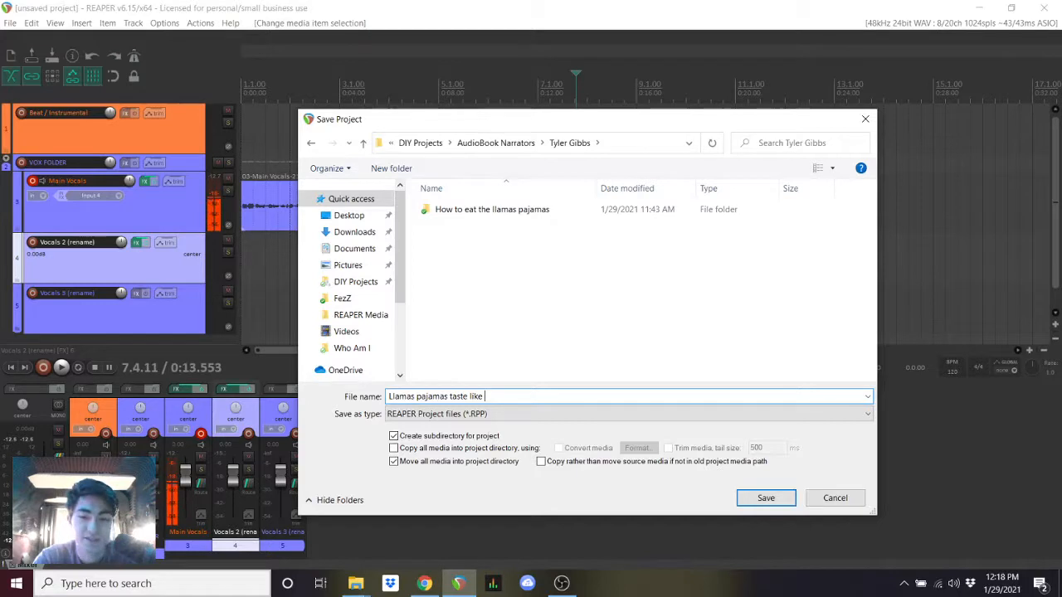
text(the bahamas)
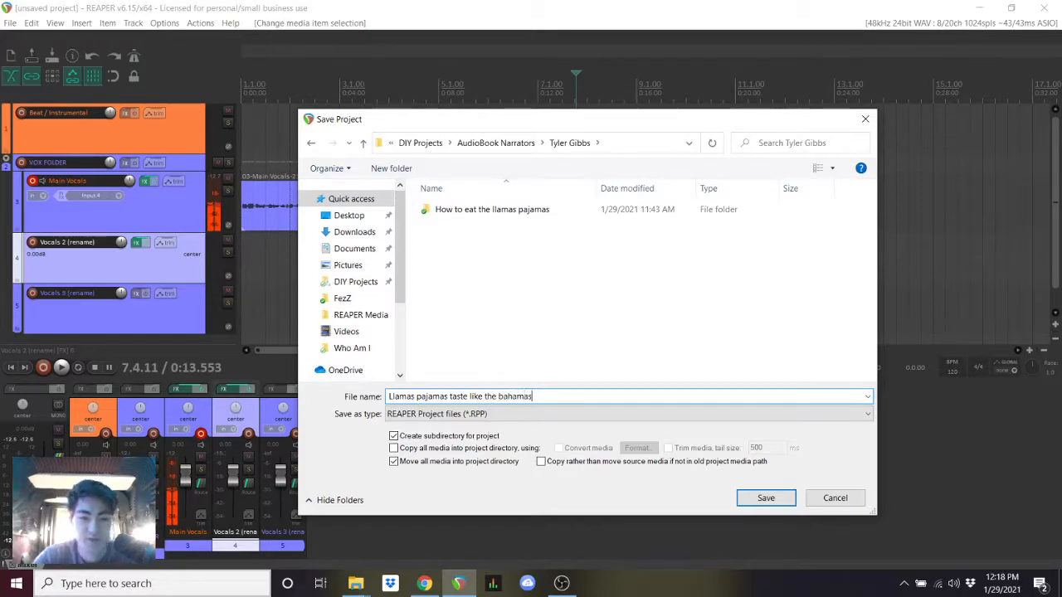
mouse_move(765, 498)
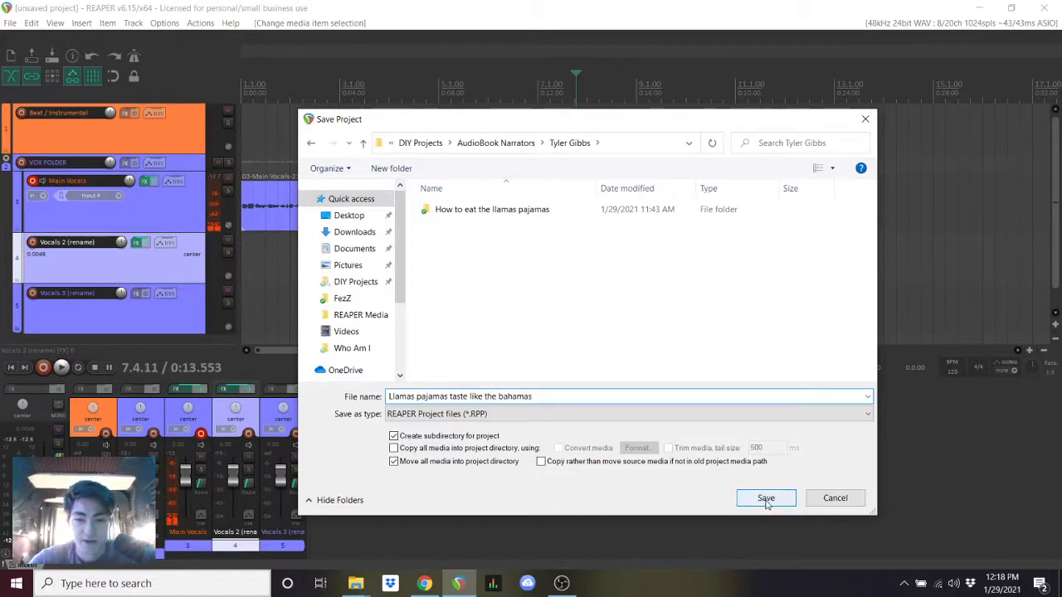
mouse_move(460, 444)
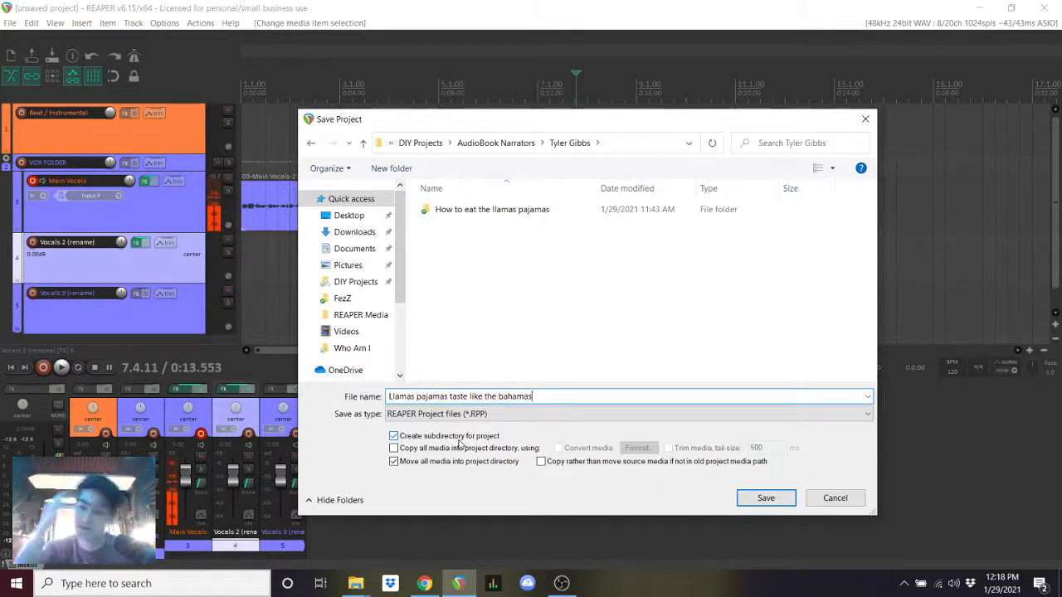
mouse_move(766, 498)
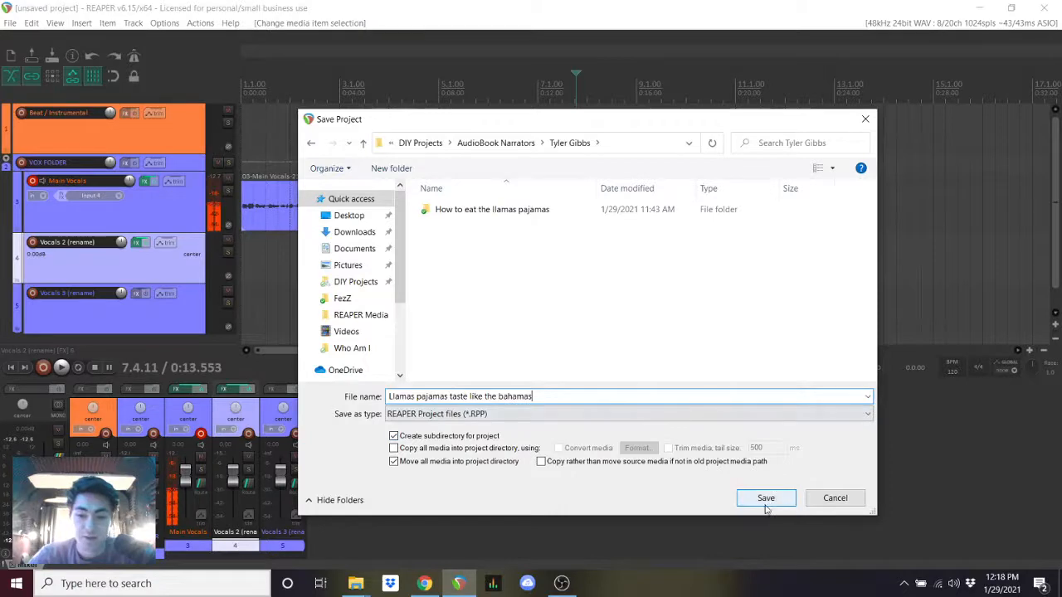
click(765, 498)
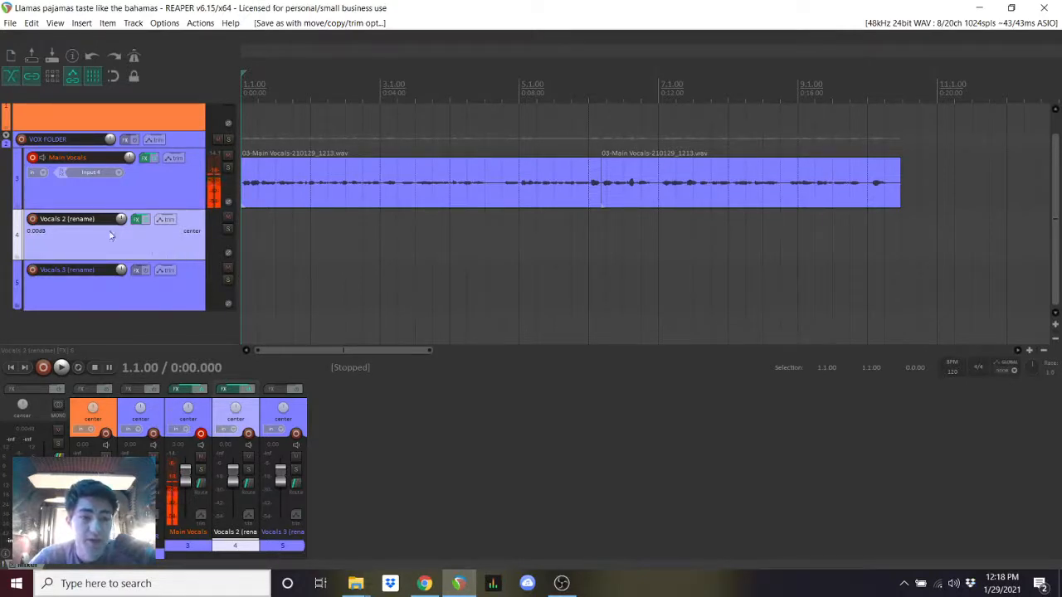
- Rename Vocals 2 to 'Guest Speaker', then delete the spare tracks leaving two Main Vocals tracks
double_click(71, 219)
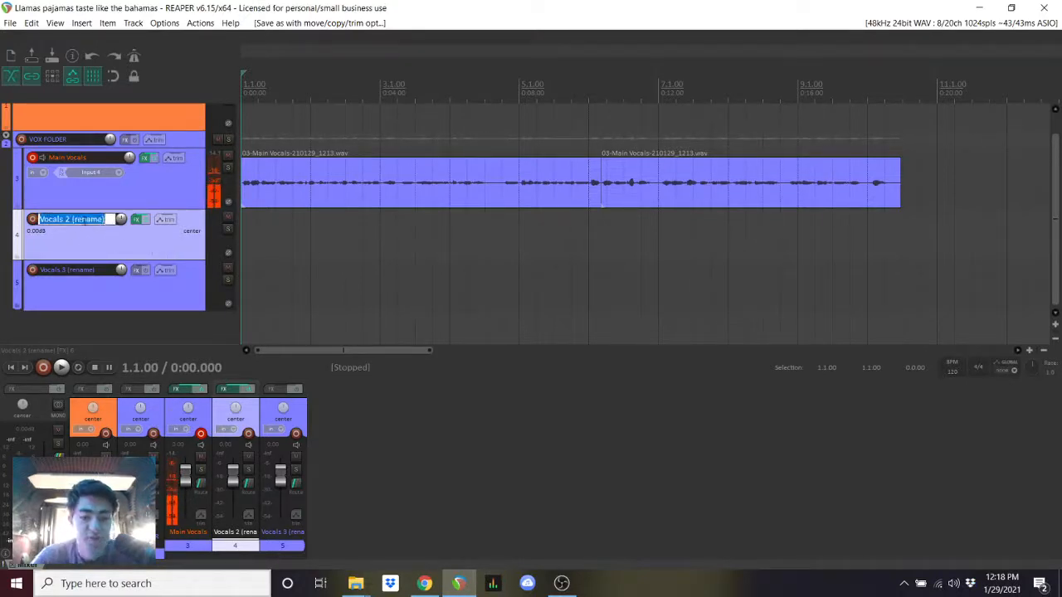
text(Guest Speaker)
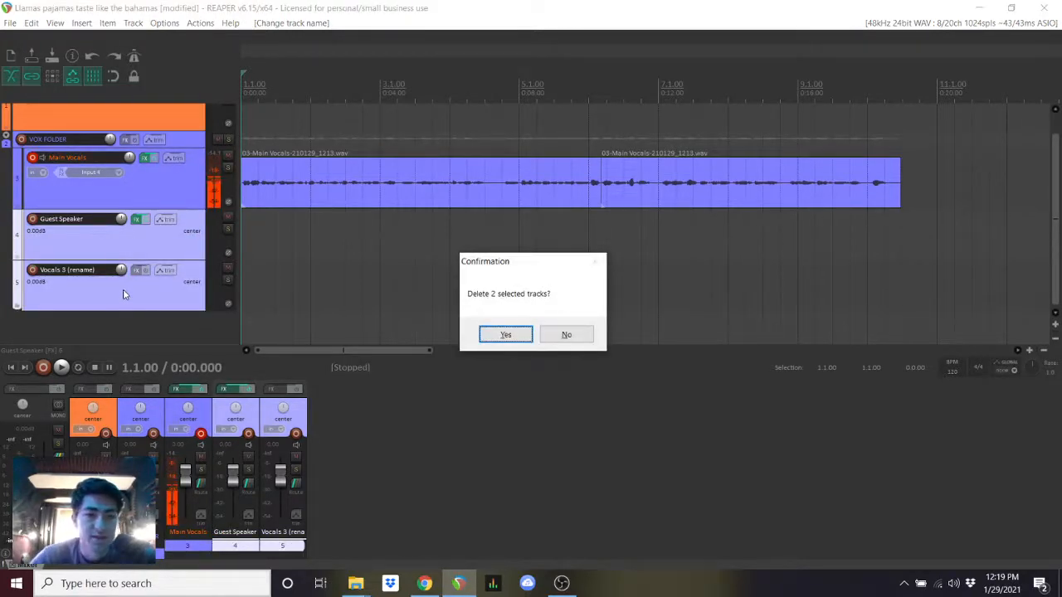
click(505, 334)
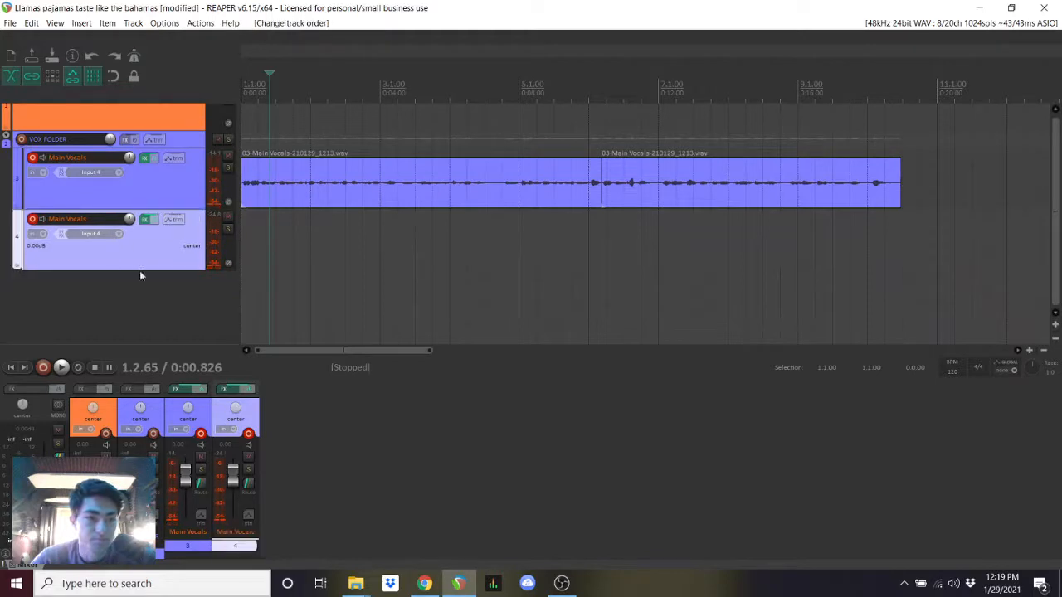
mouse_move(90, 233)
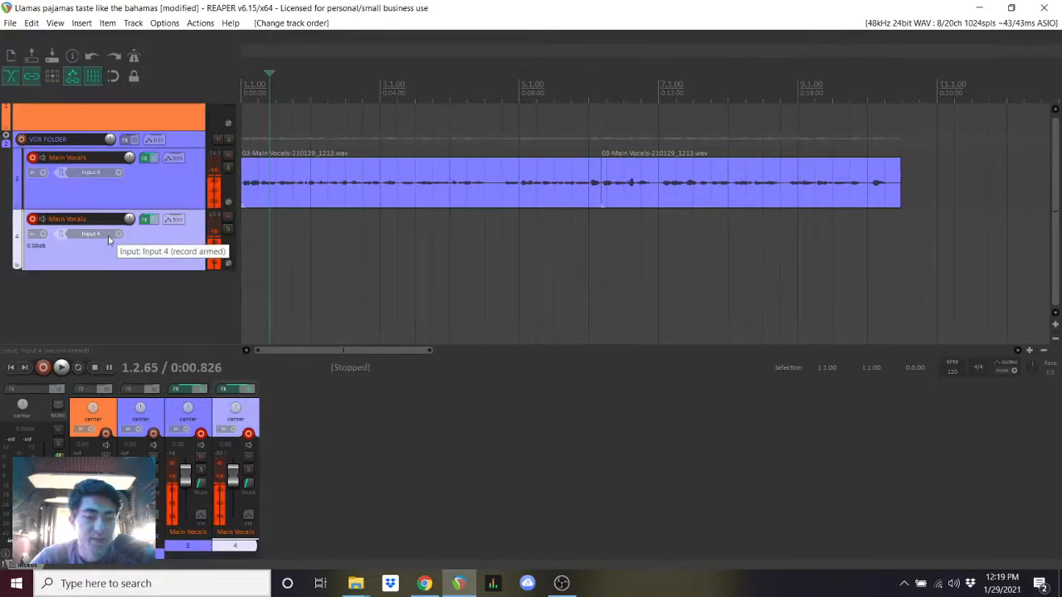
- Set the second Main Vocals track to Input 1, make a test recording and delete it
click(92, 233)
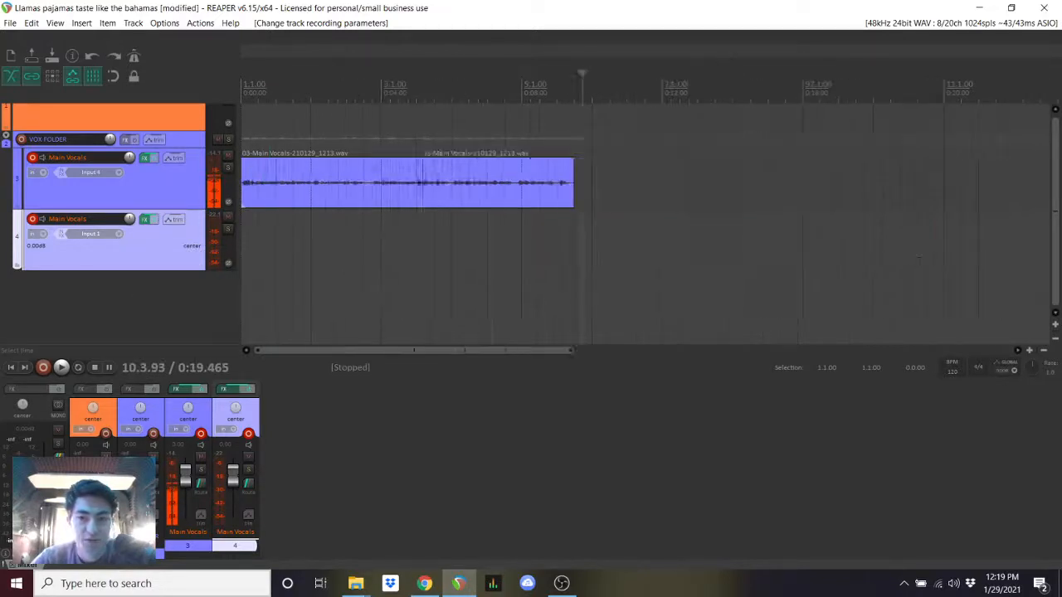
click(43, 367)
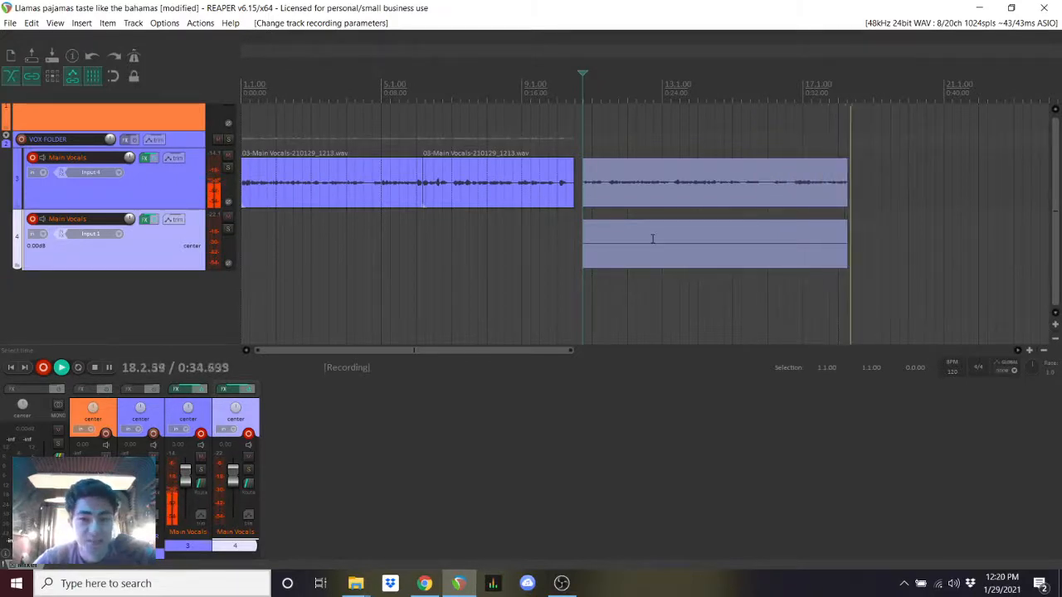
click(94, 367)
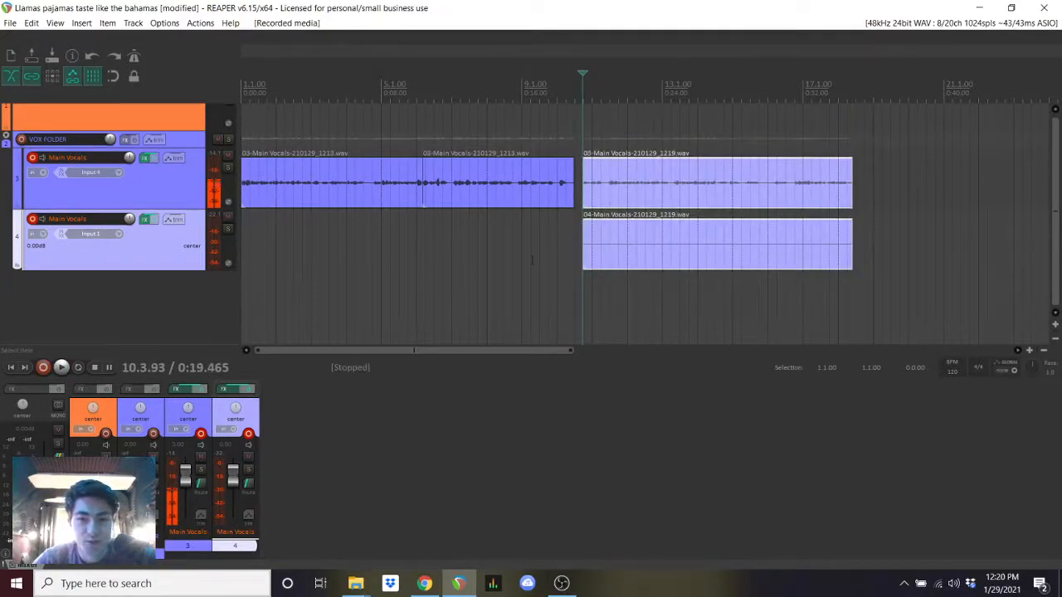
key(Delete)
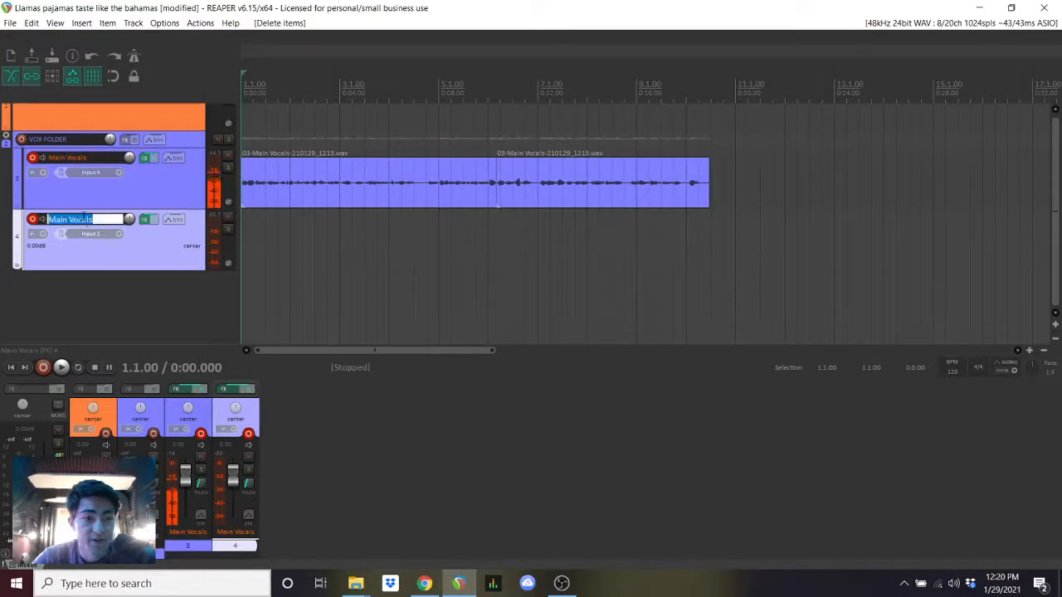
- Name the guest track, check its four-plugin FabFilter chain, then reach the empty master FX chain
text(Guest SPe)
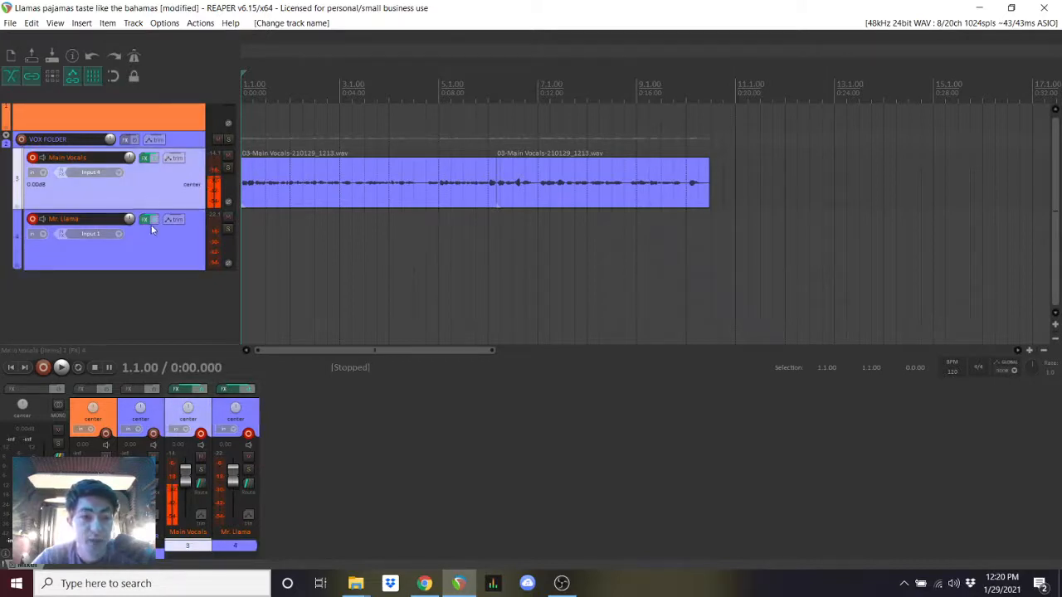
click(146, 218)
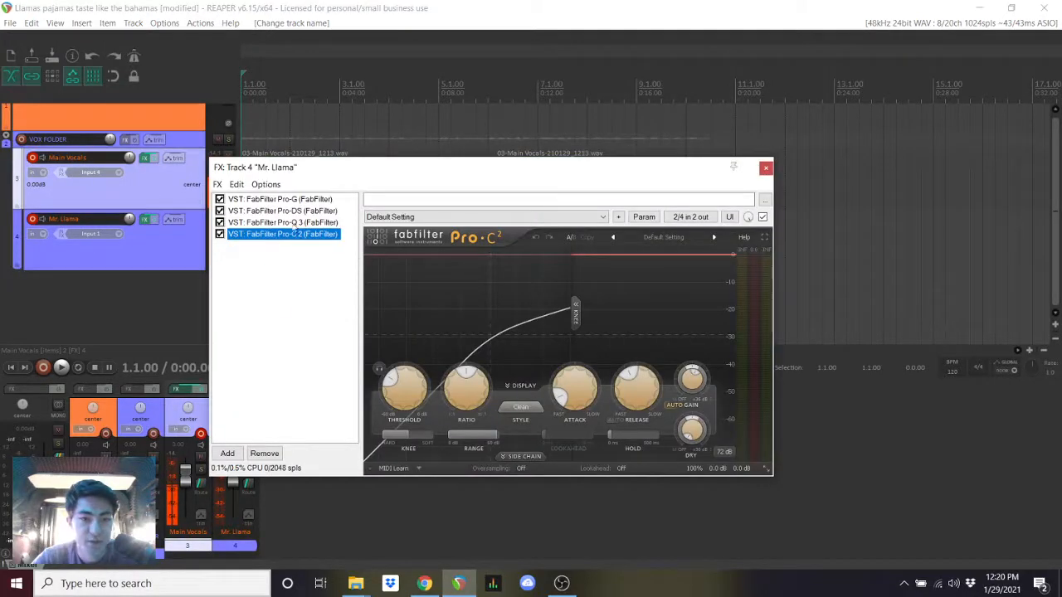
click(766, 168)
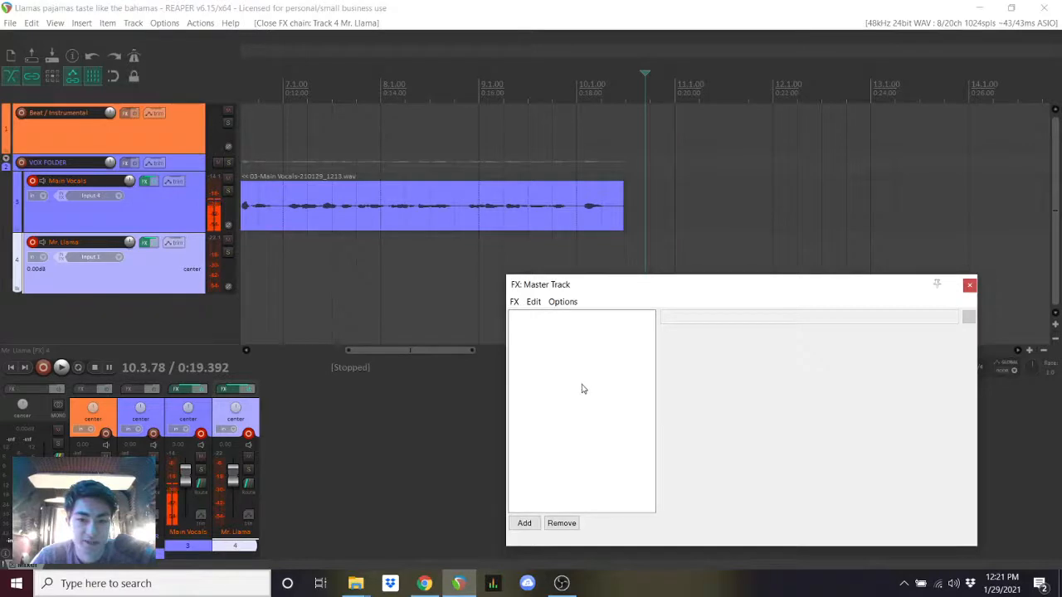
- Add VST FabFilter Pro-L 2 (FabFilter) to the Master Track effects chain at defaults
click(523, 523)
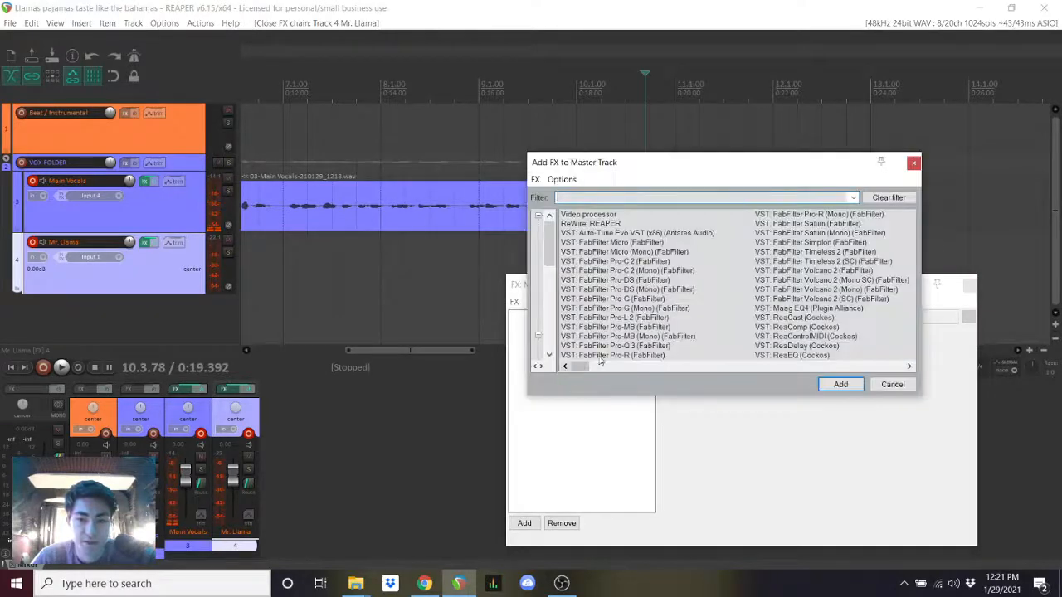
click(614, 317)
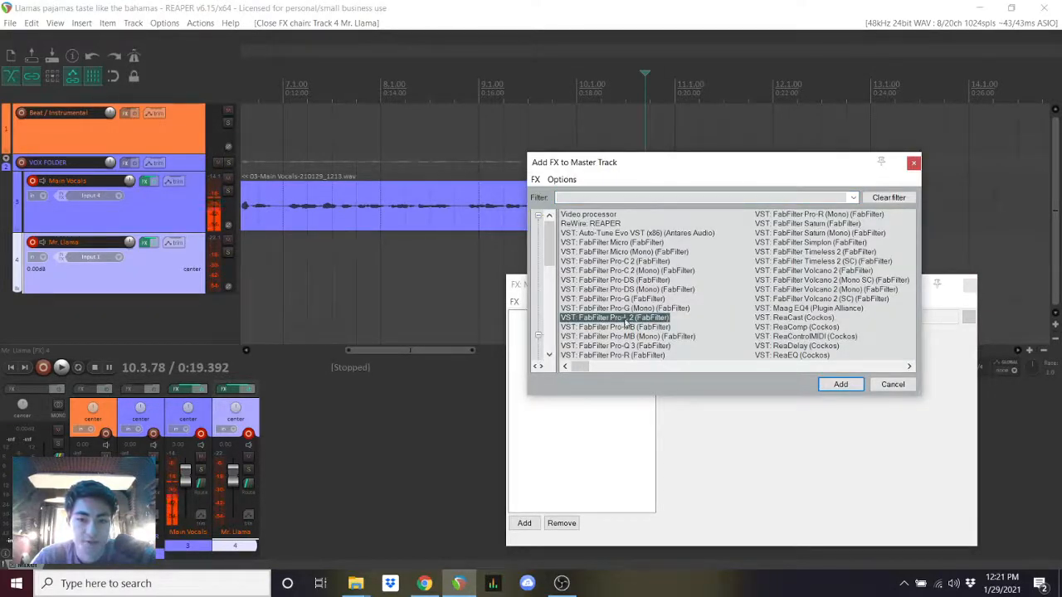
click(840, 384)
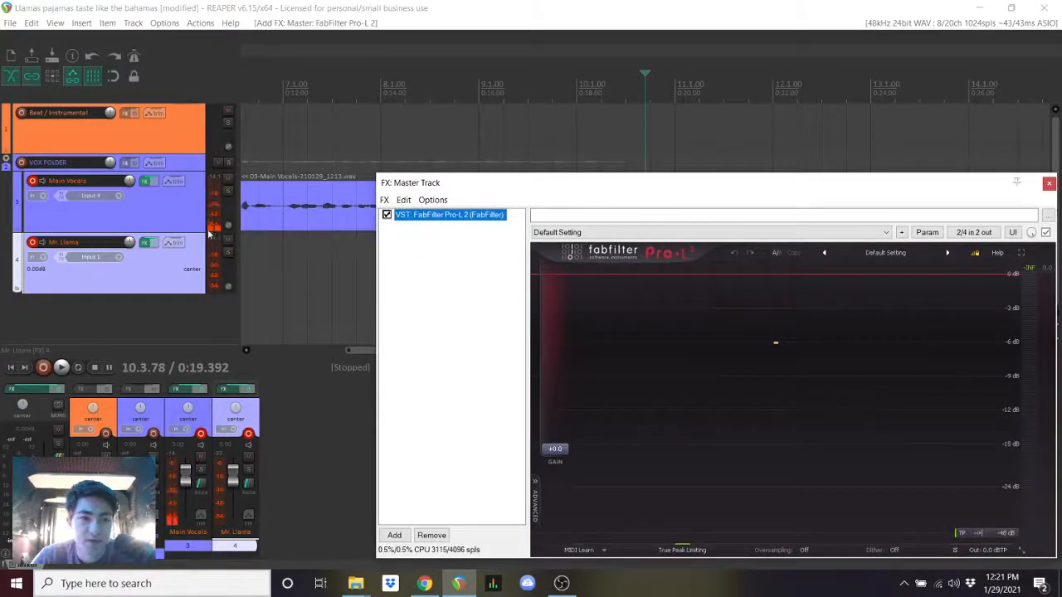
- Show the Main Vocals compressor chain and nudge the master FX window aside
click(147, 180)
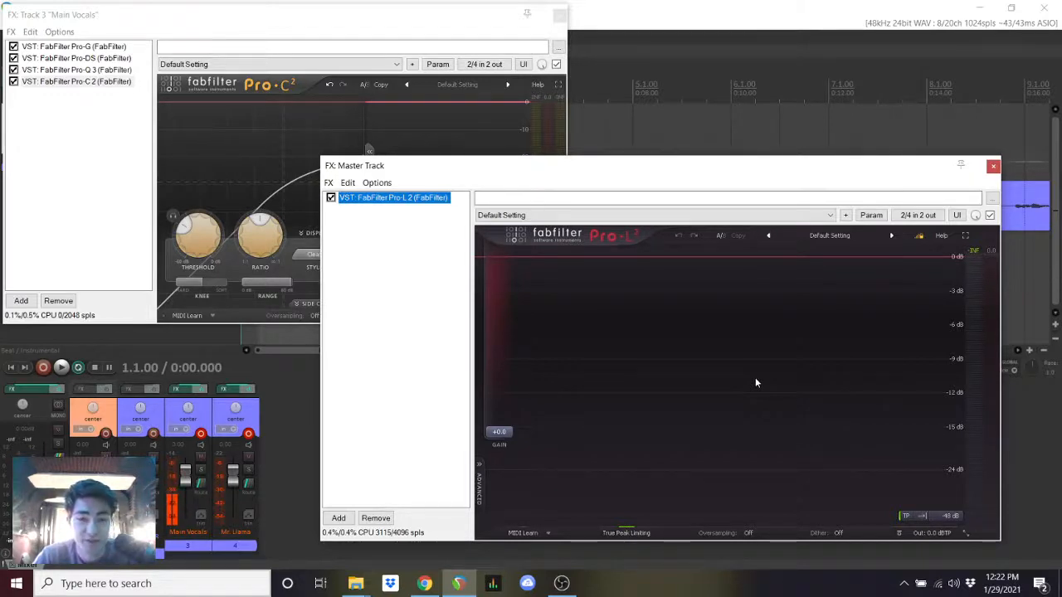
mouse_move(648, 430)
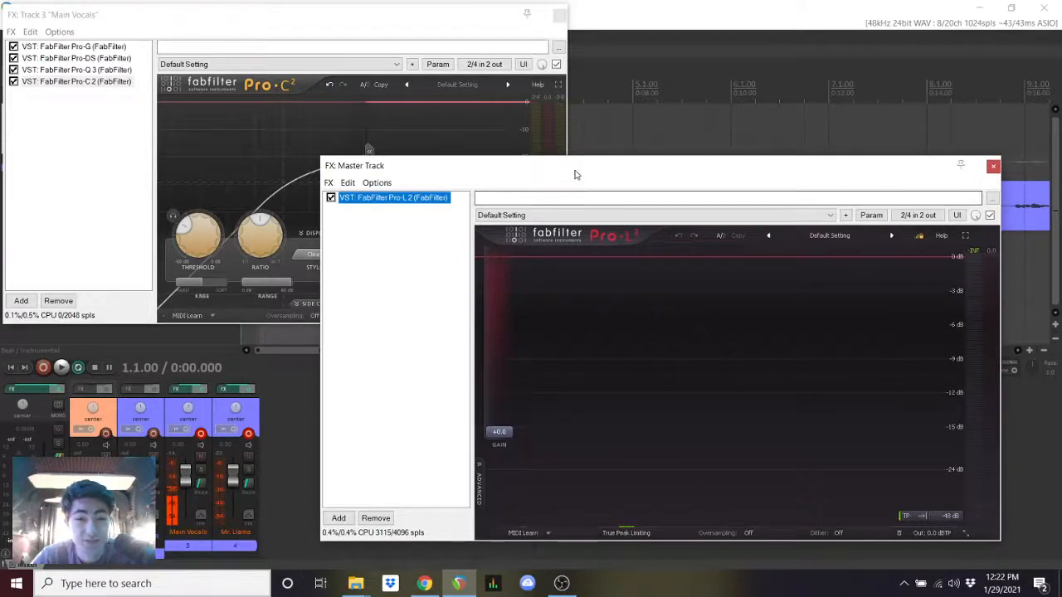
drag(576, 165, 577, 180)
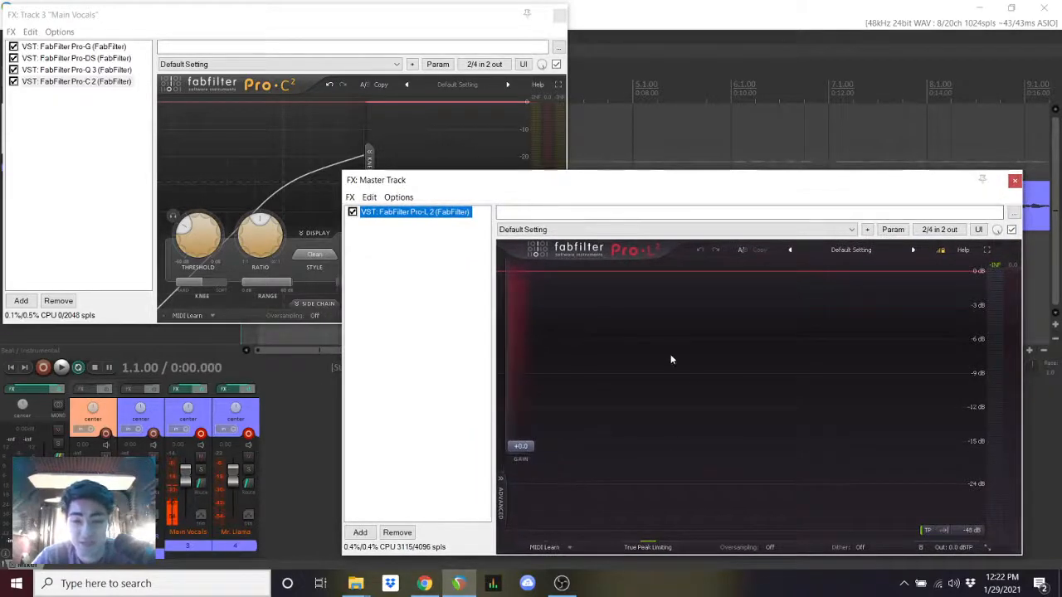